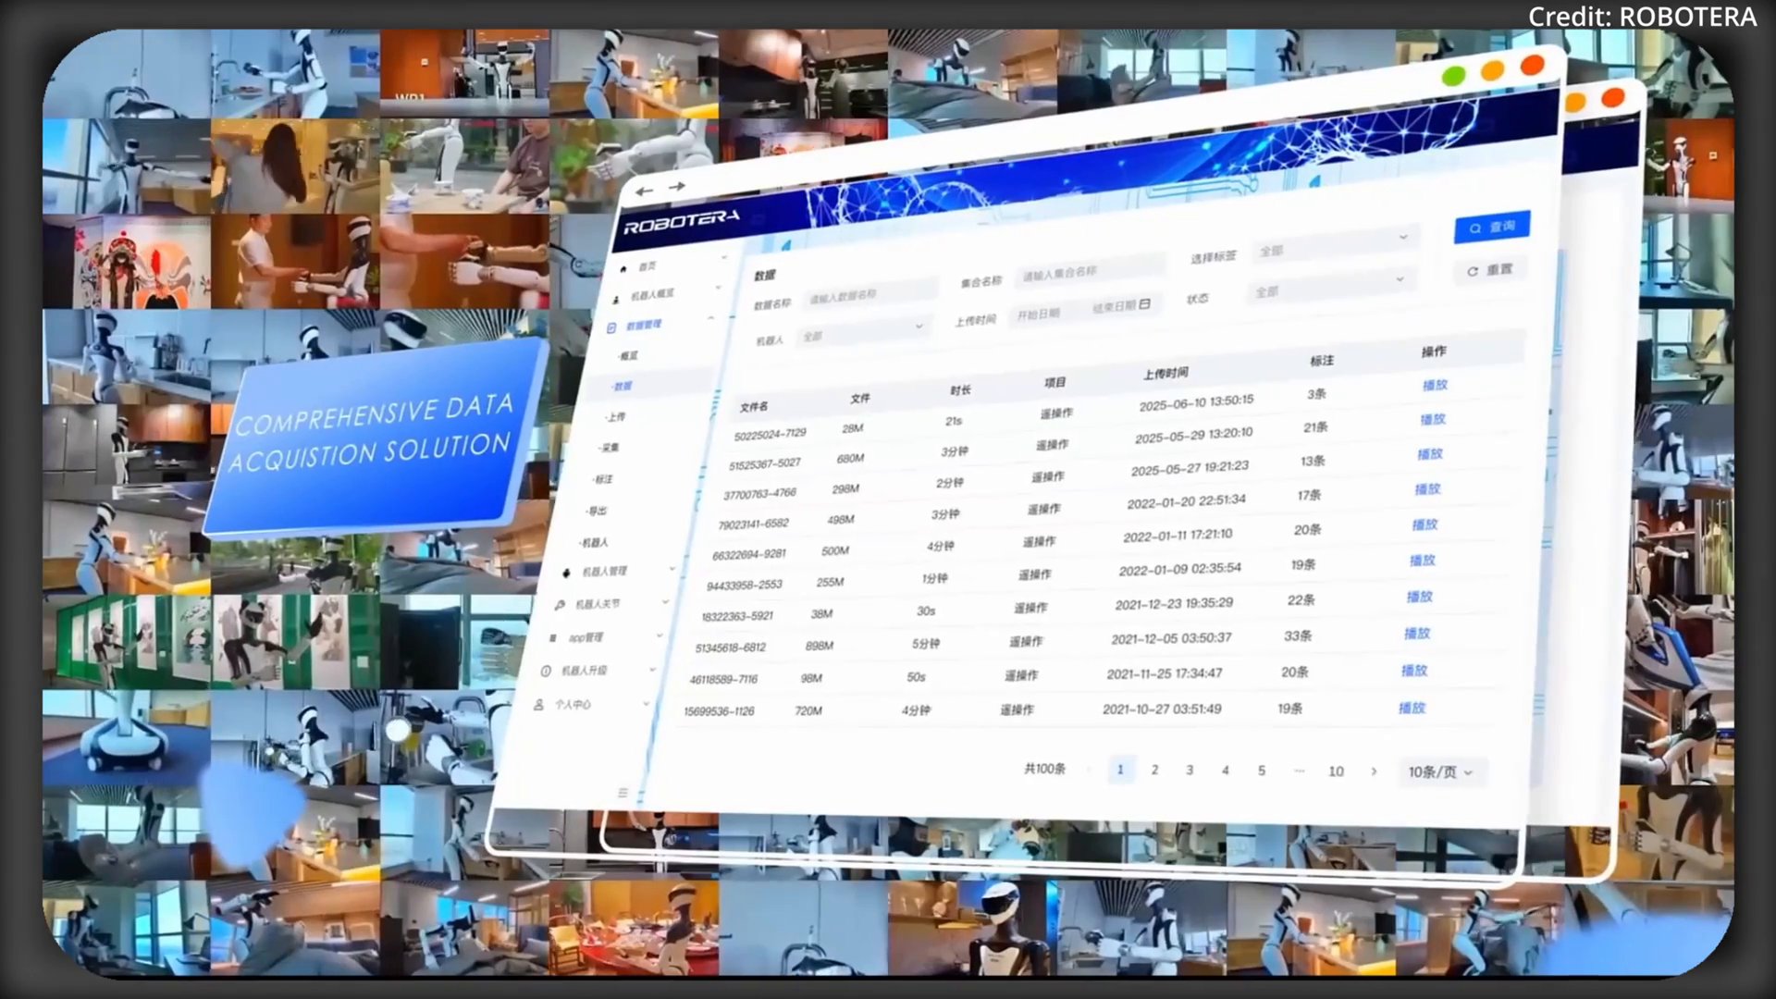
Step: Bring up Grok's Rate My Robot requirements response and scroll through it
{"action": "left_click", "coordinate": [622, 538]}
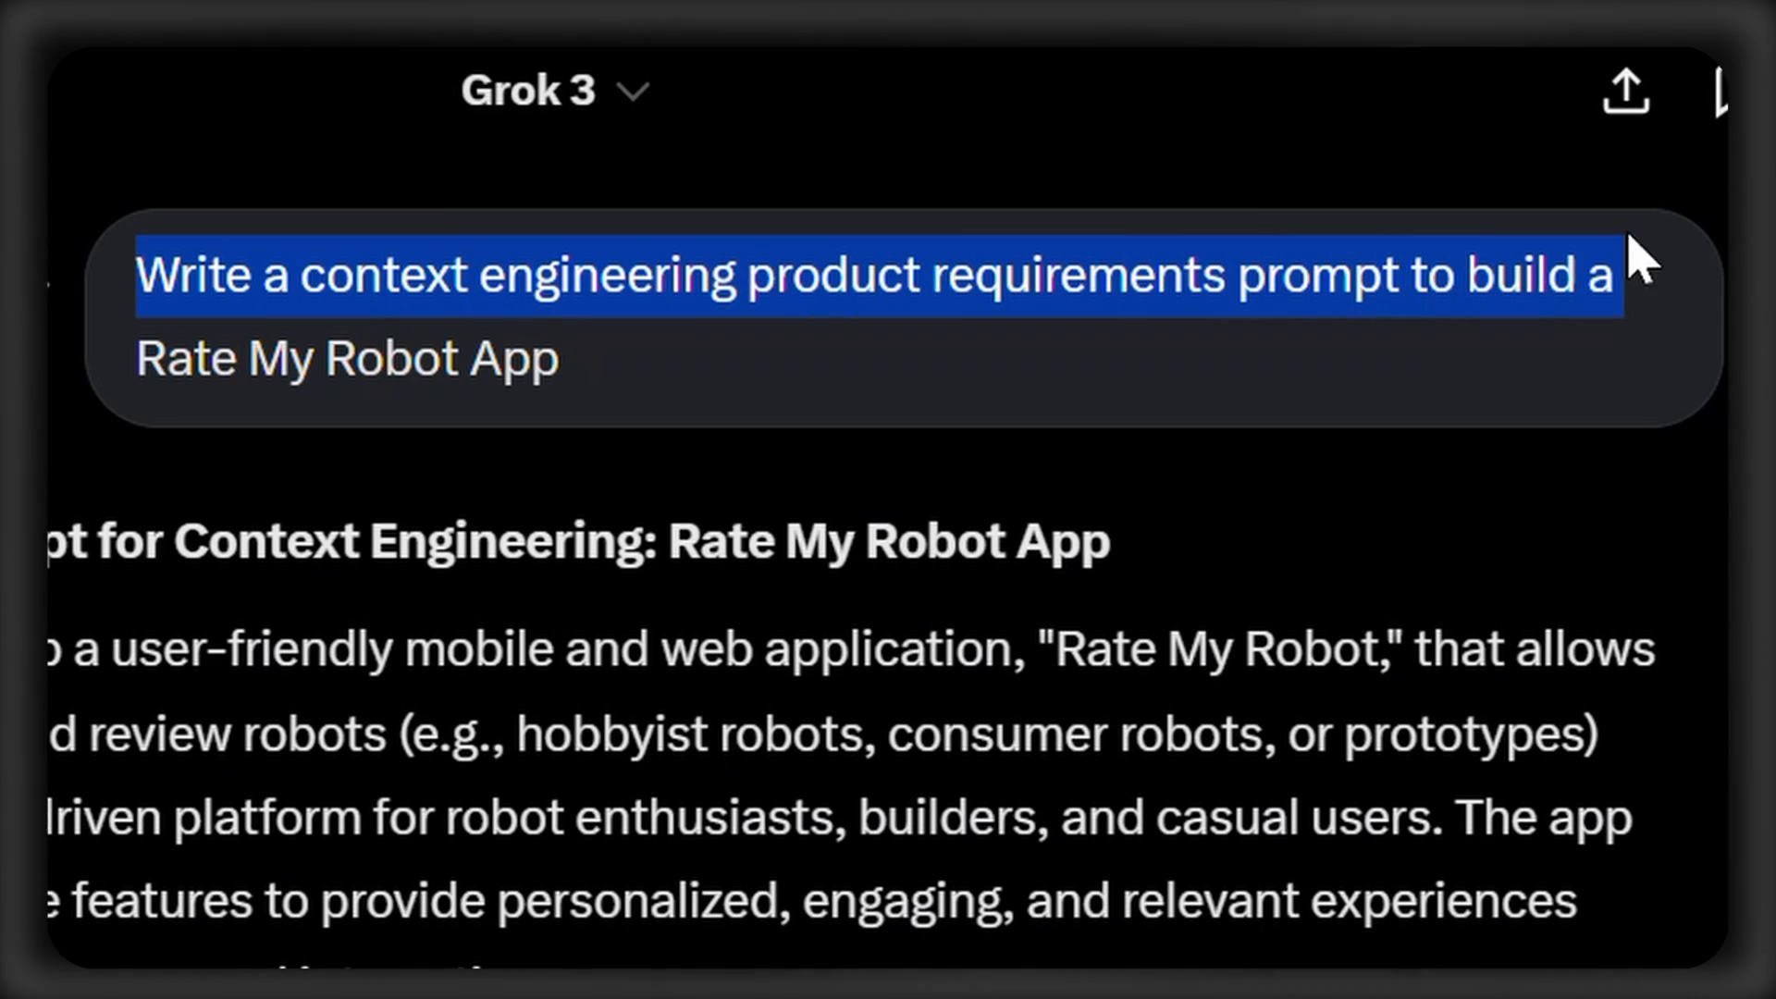
{"action": "scroll", "scroll_direction": "down", "scroll_amount": 3}
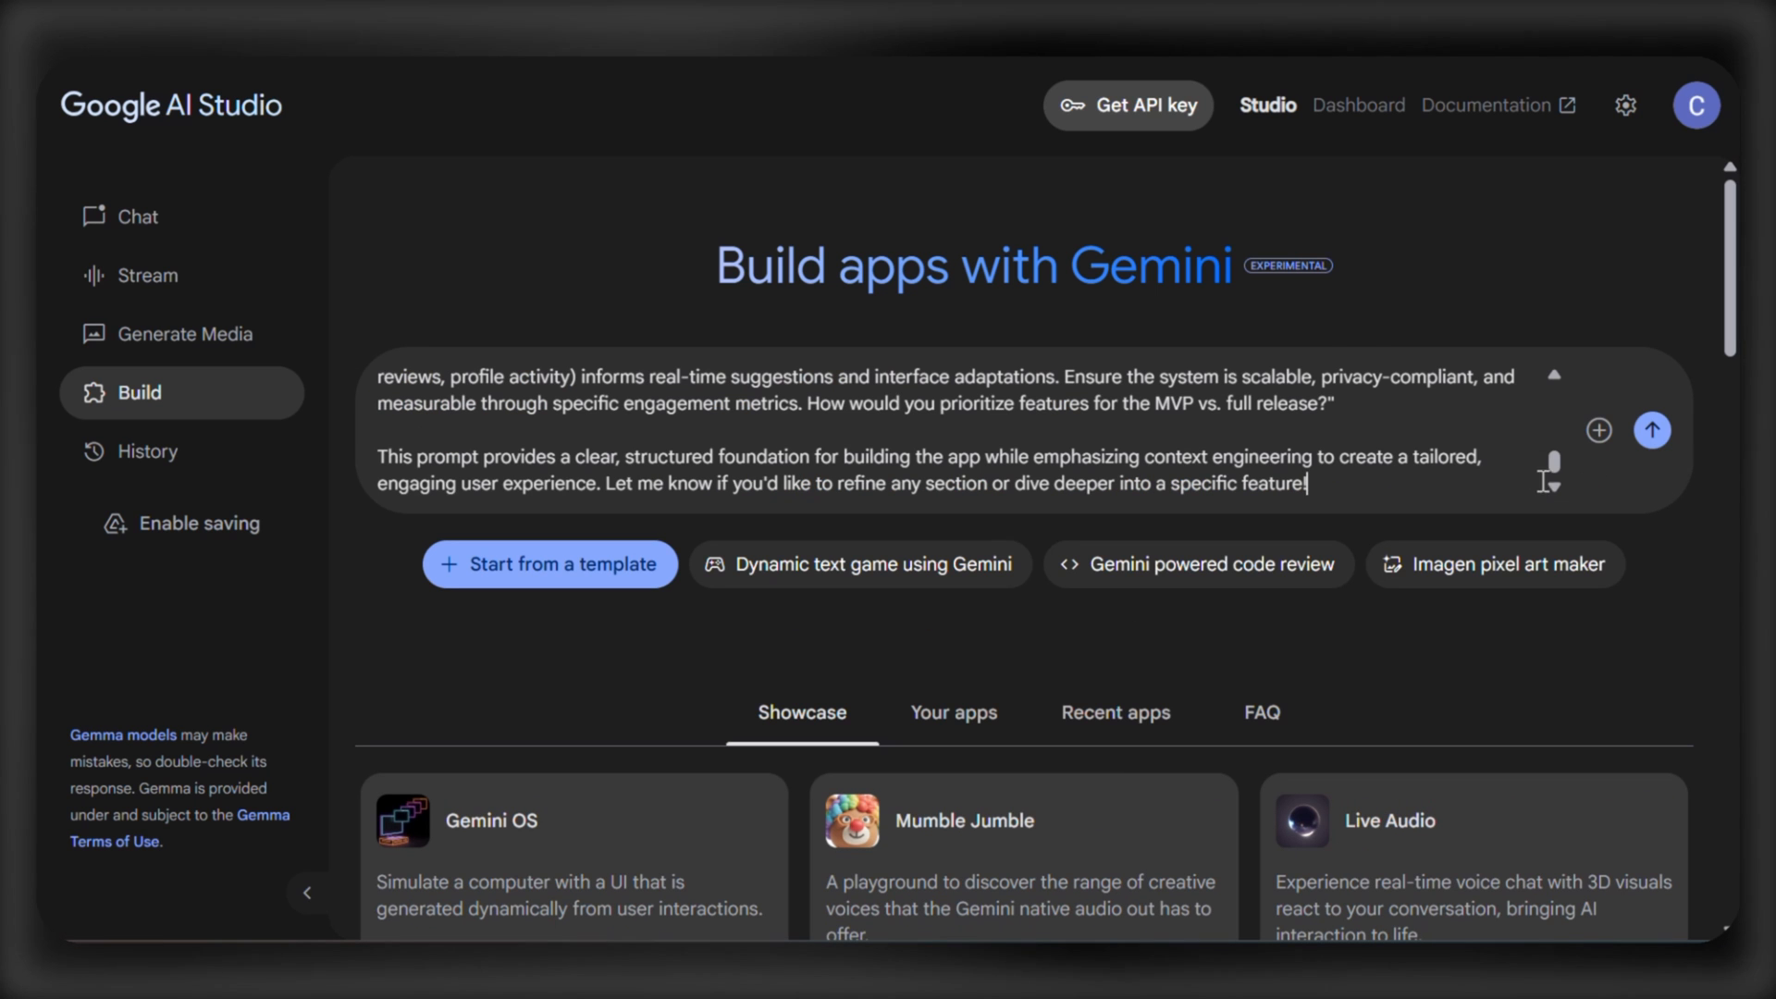
Step: Submit the pasted Rate My Robot PRD so Gemini generates the app's components and service
{"action": "left_click", "coordinate": [1652, 429]}
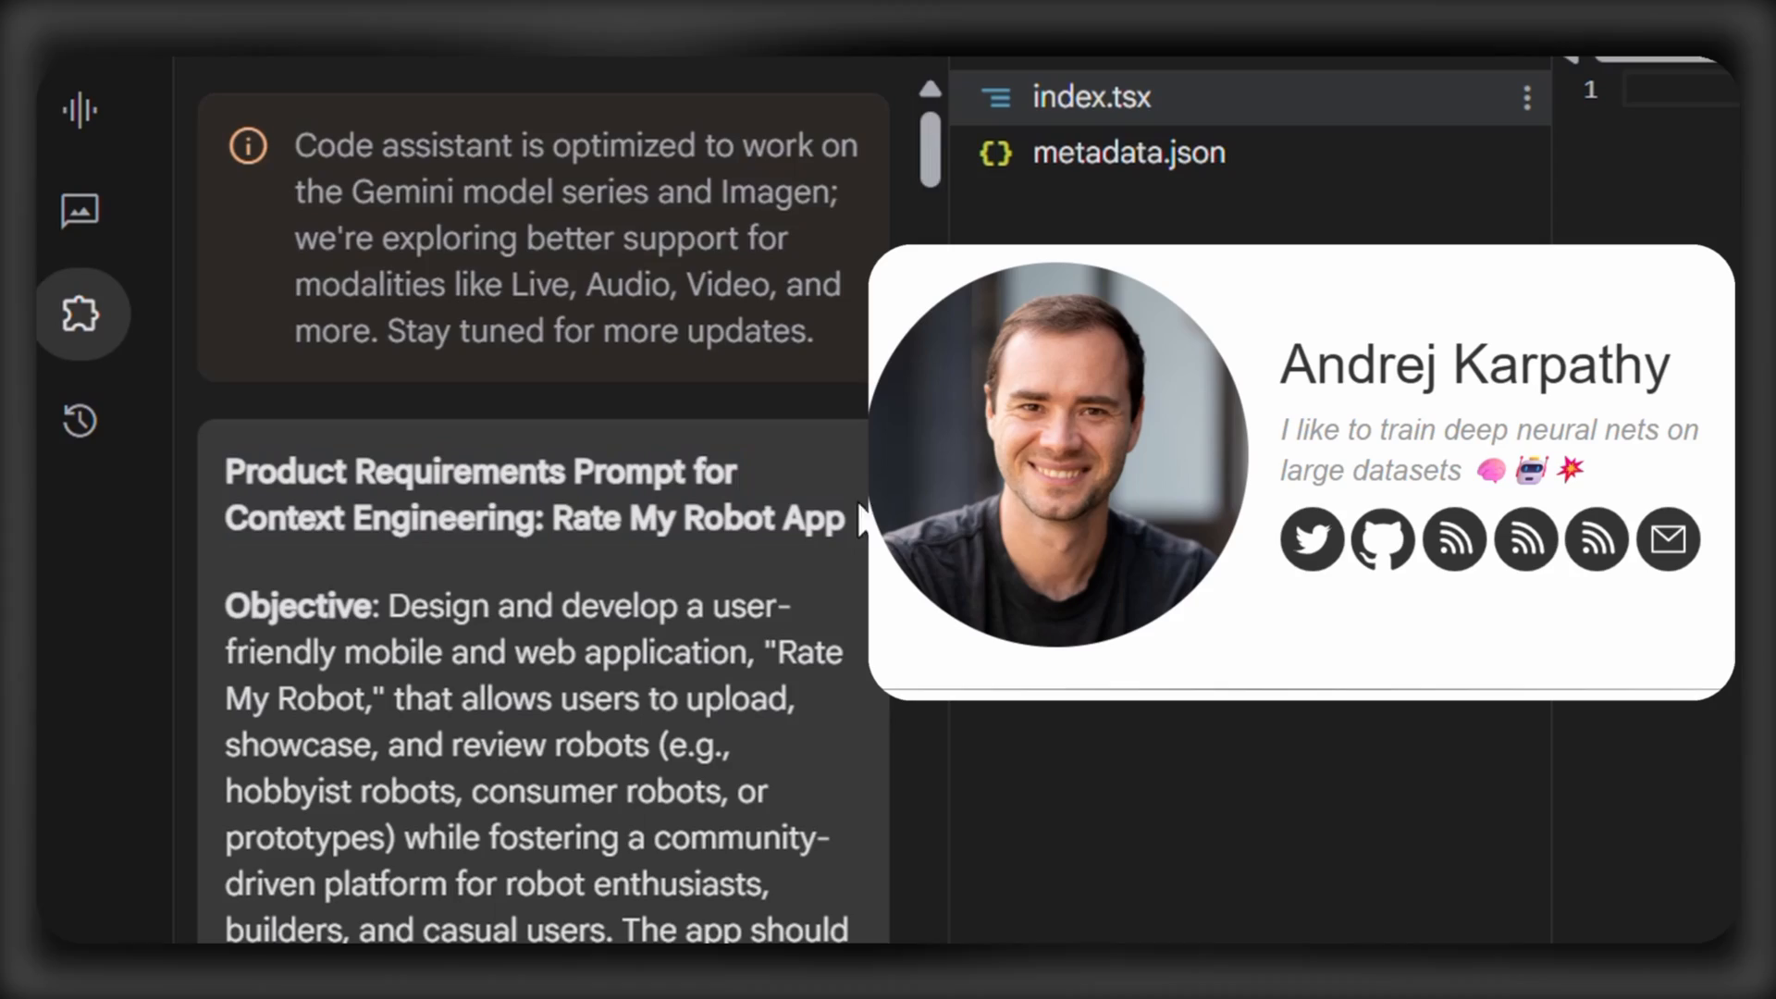
{"action": "scroll", "scroll_direction": "down", "scroll_amount": 3}
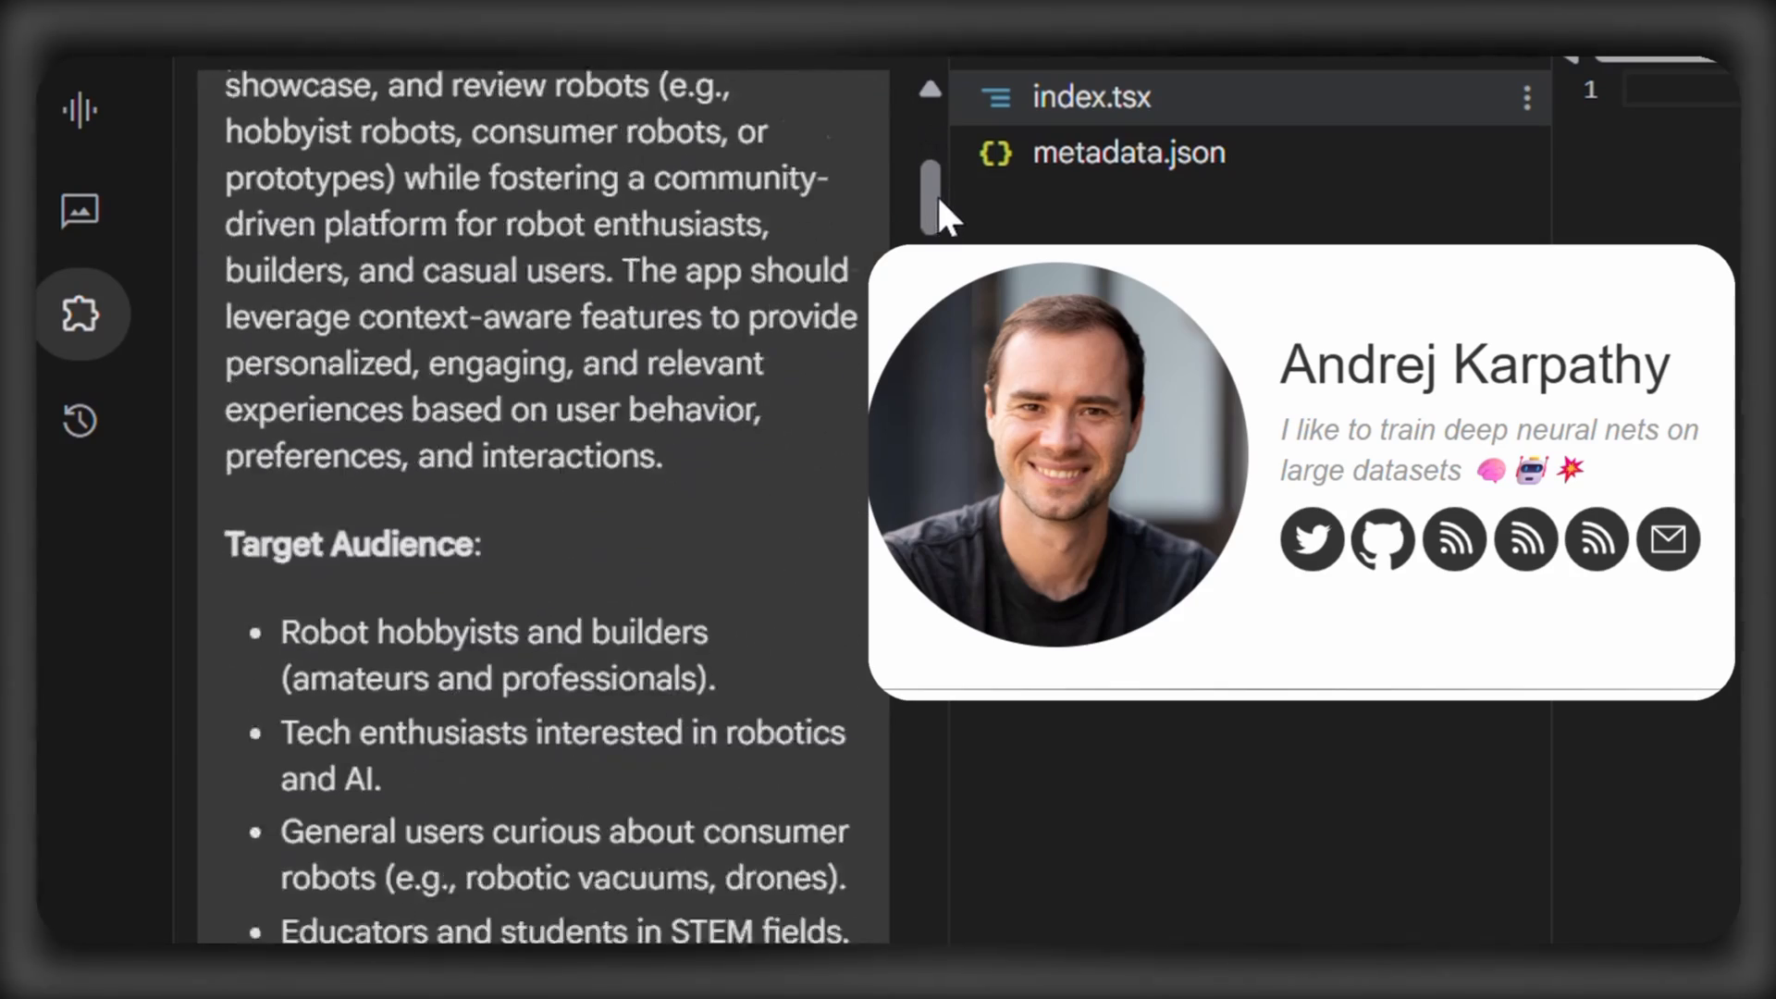
{"action": "scroll", "scroll_direction": "down", "scroll_amount": 3}
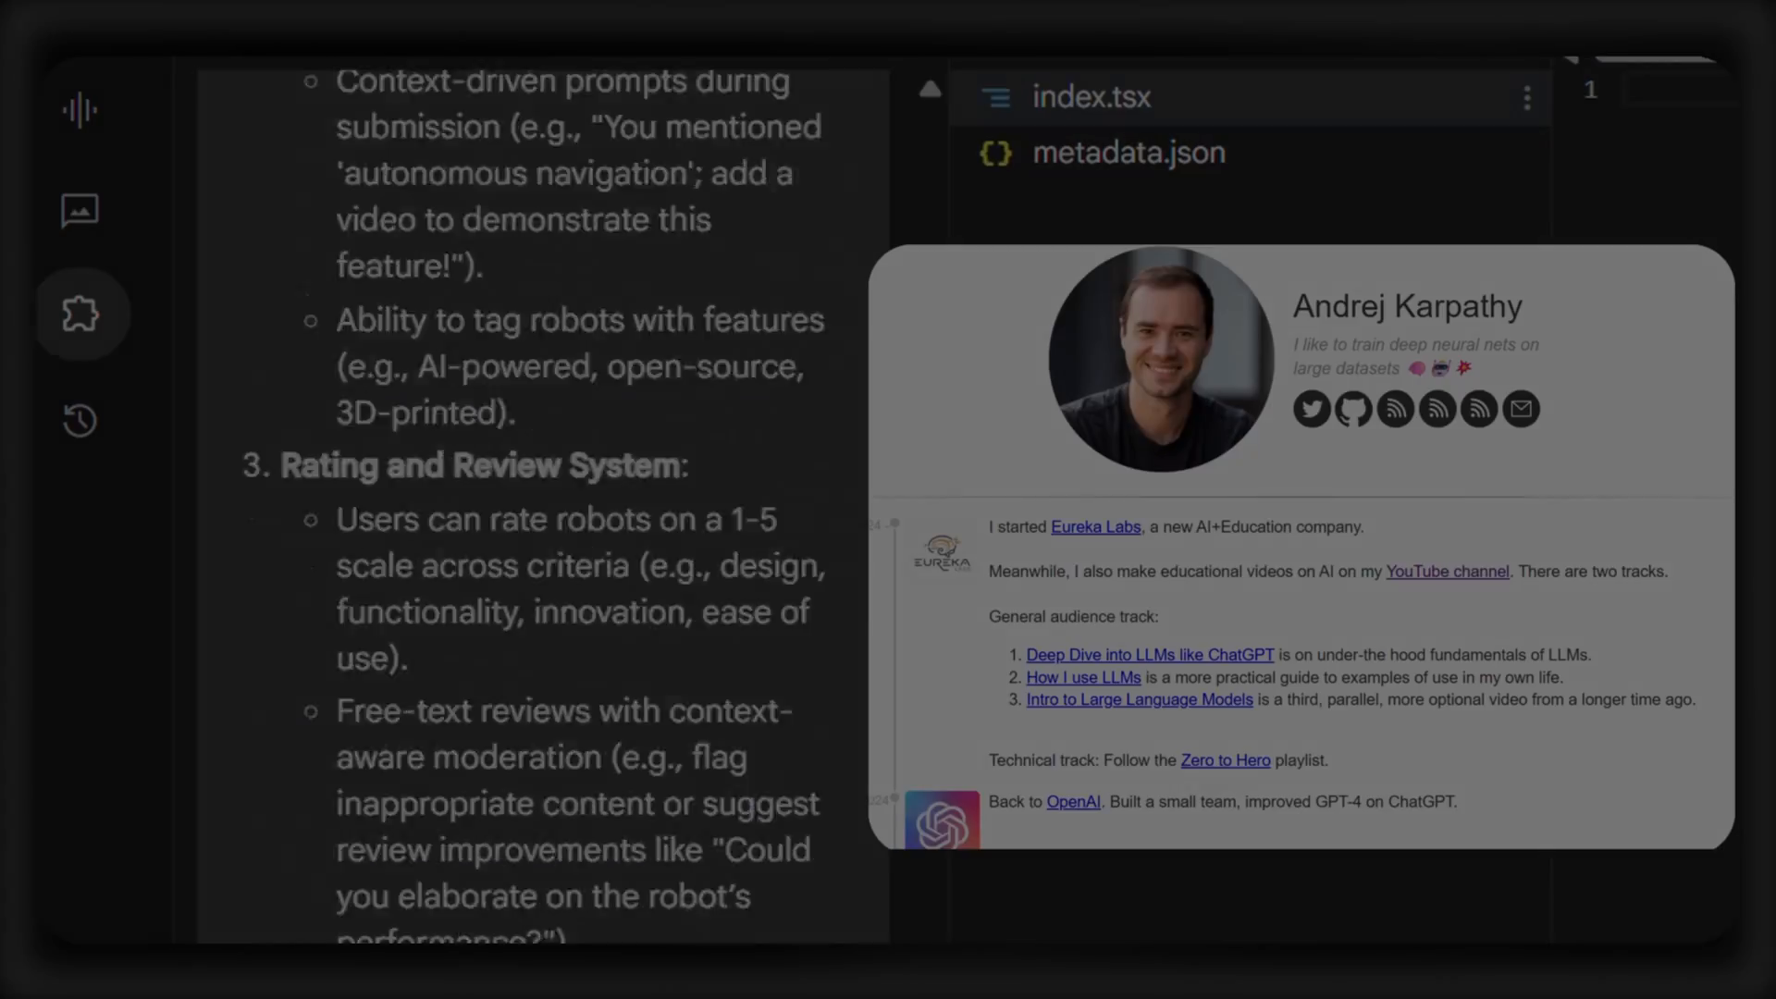
{"action": "scroll", "scroll_direction": "down", "scroll_amount": 3}
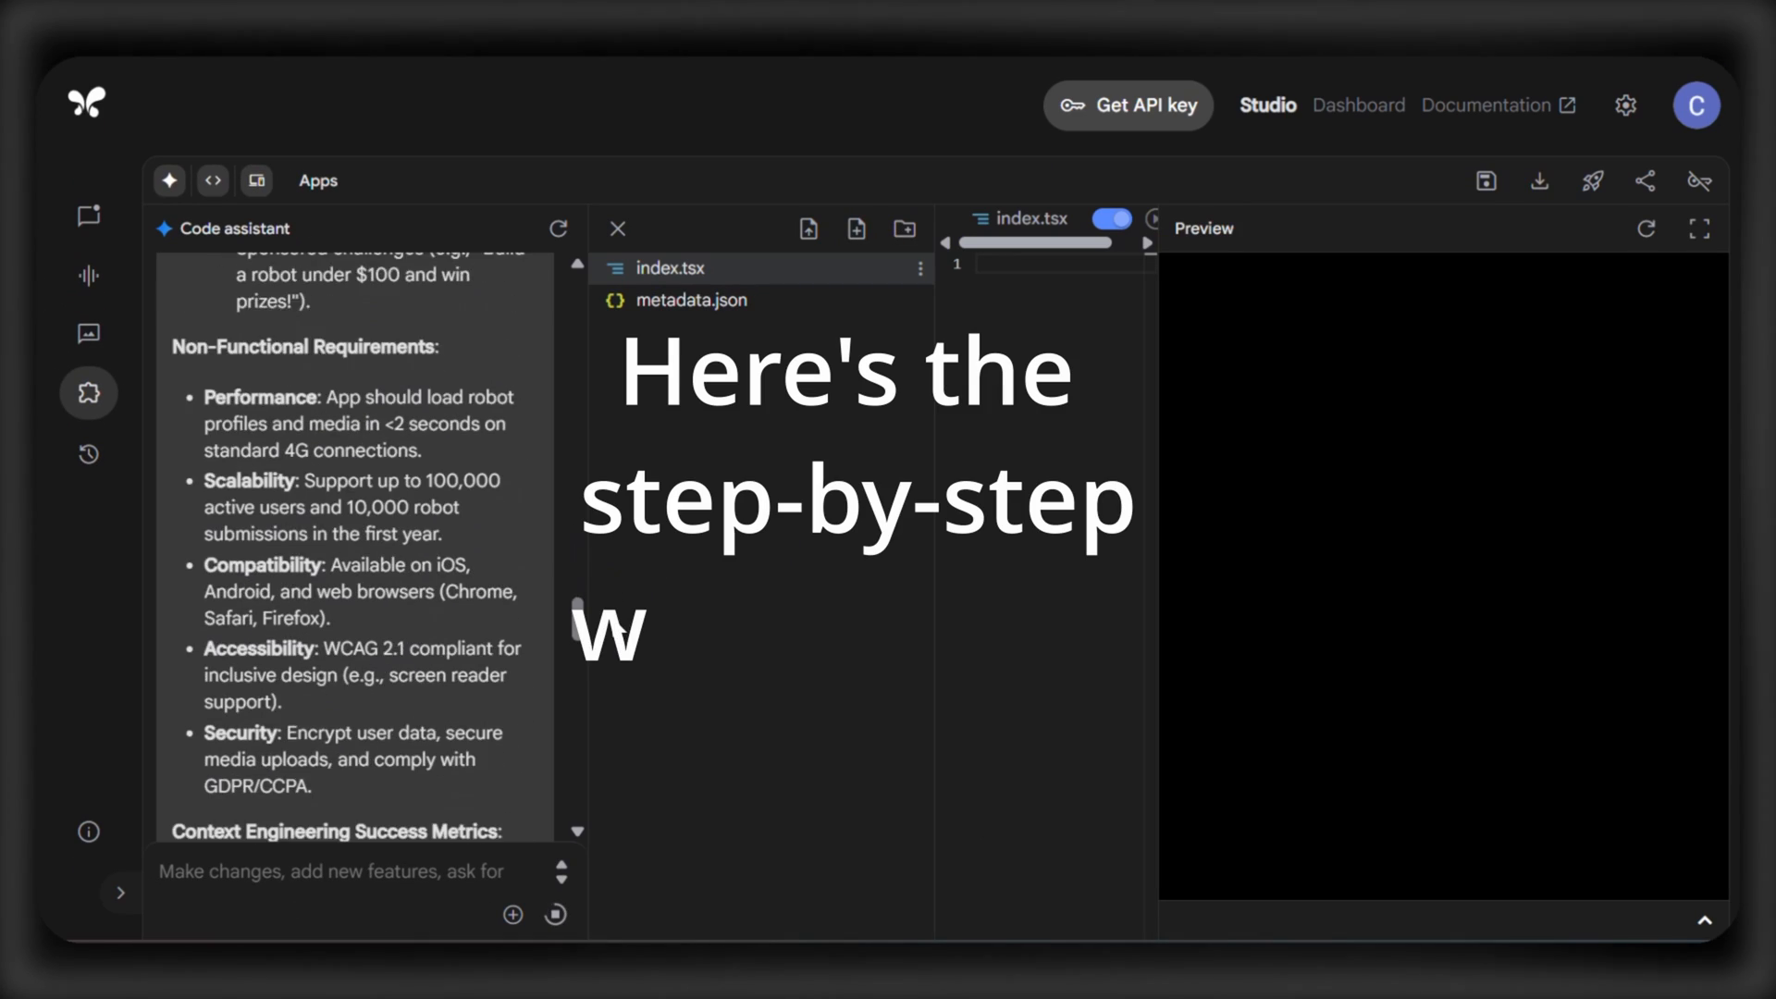
{"action": "scroll", "scroll_direction": "down", "scroll_amount": 3}
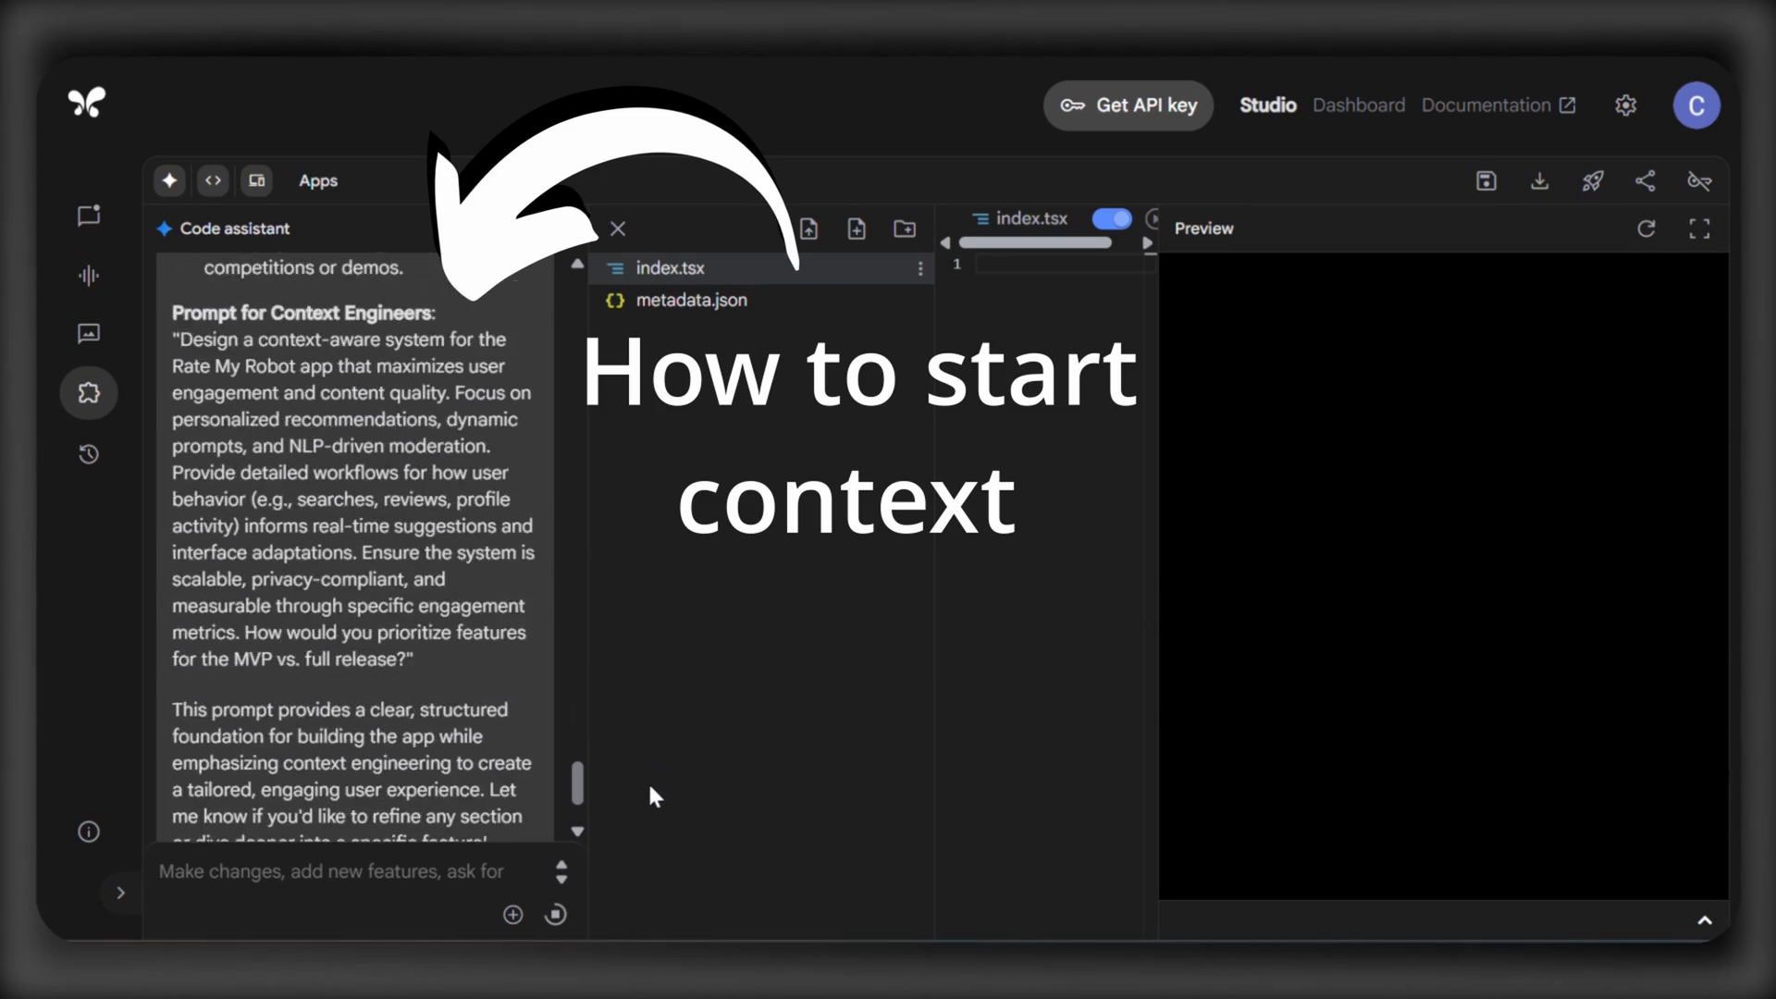
{"action": "scroll", "scroll_direction": "down", "scroll_amount": 3}
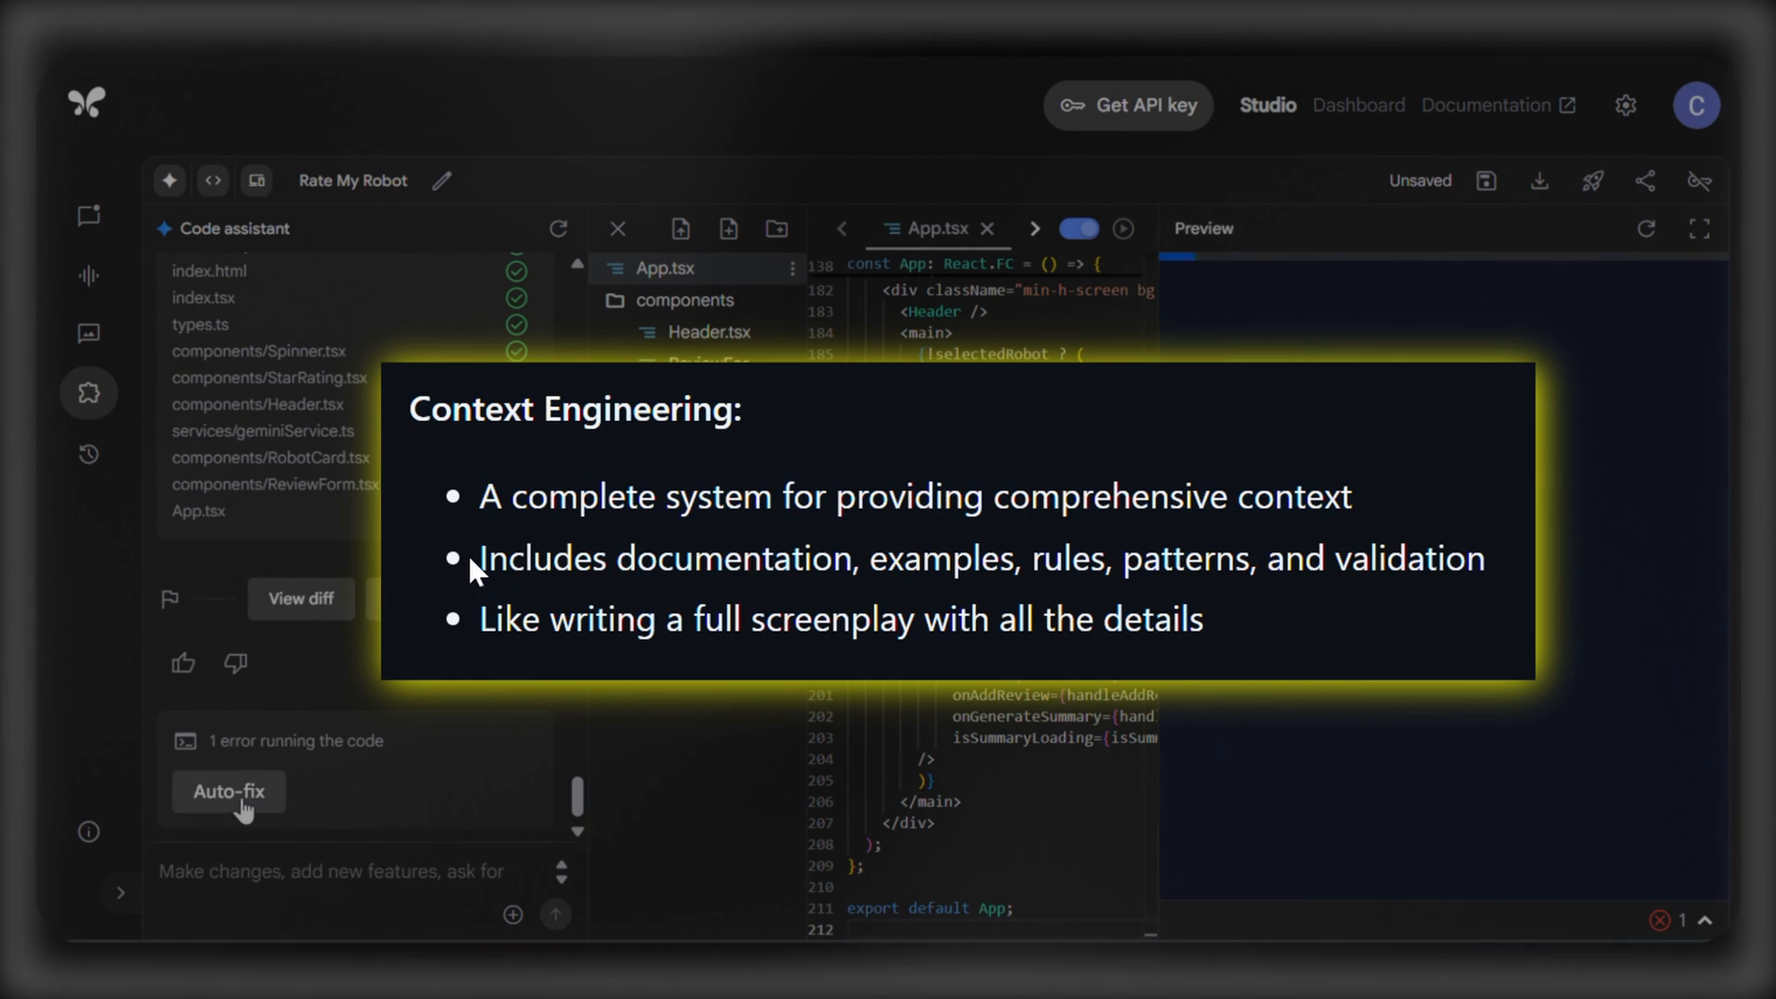
Step: Auto-fix the generated app's reported code error
{"action": "left_click", "coordinate": [227, 790]}
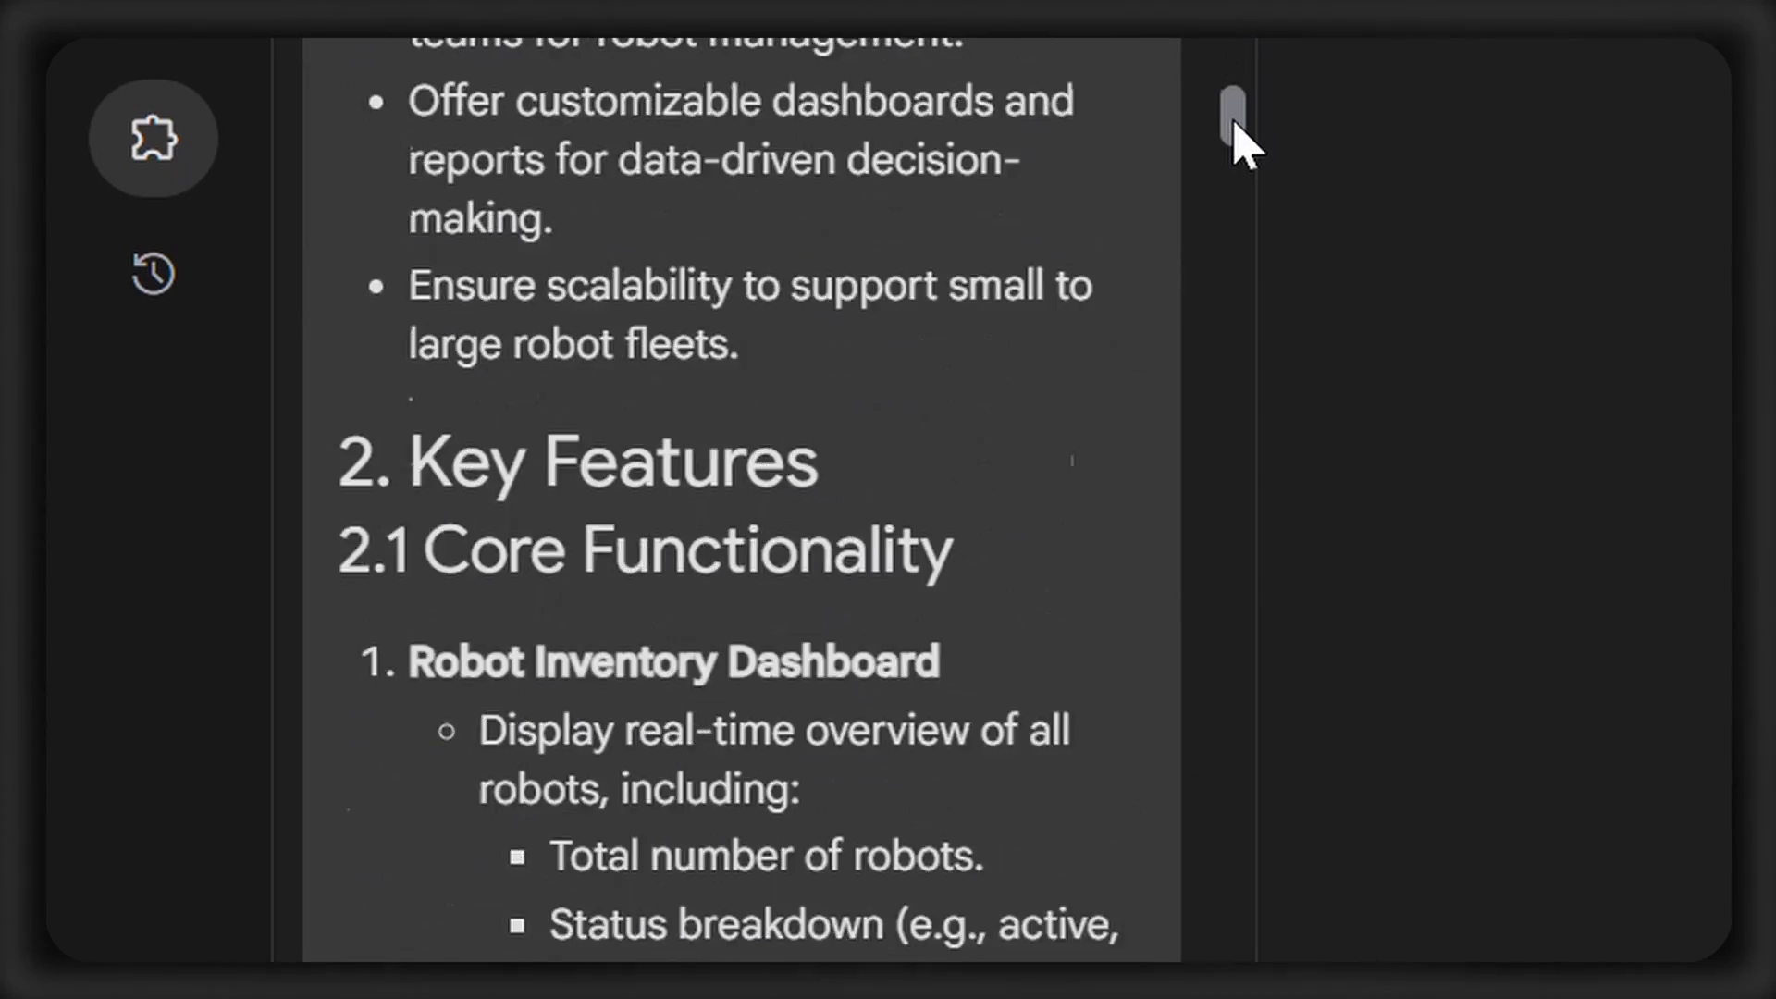
Step: Scroll the robot inventory PRD while Gemini writes the project files
{"action": "scroll", "scroll_direction": "down", "scroll_amount": 3}
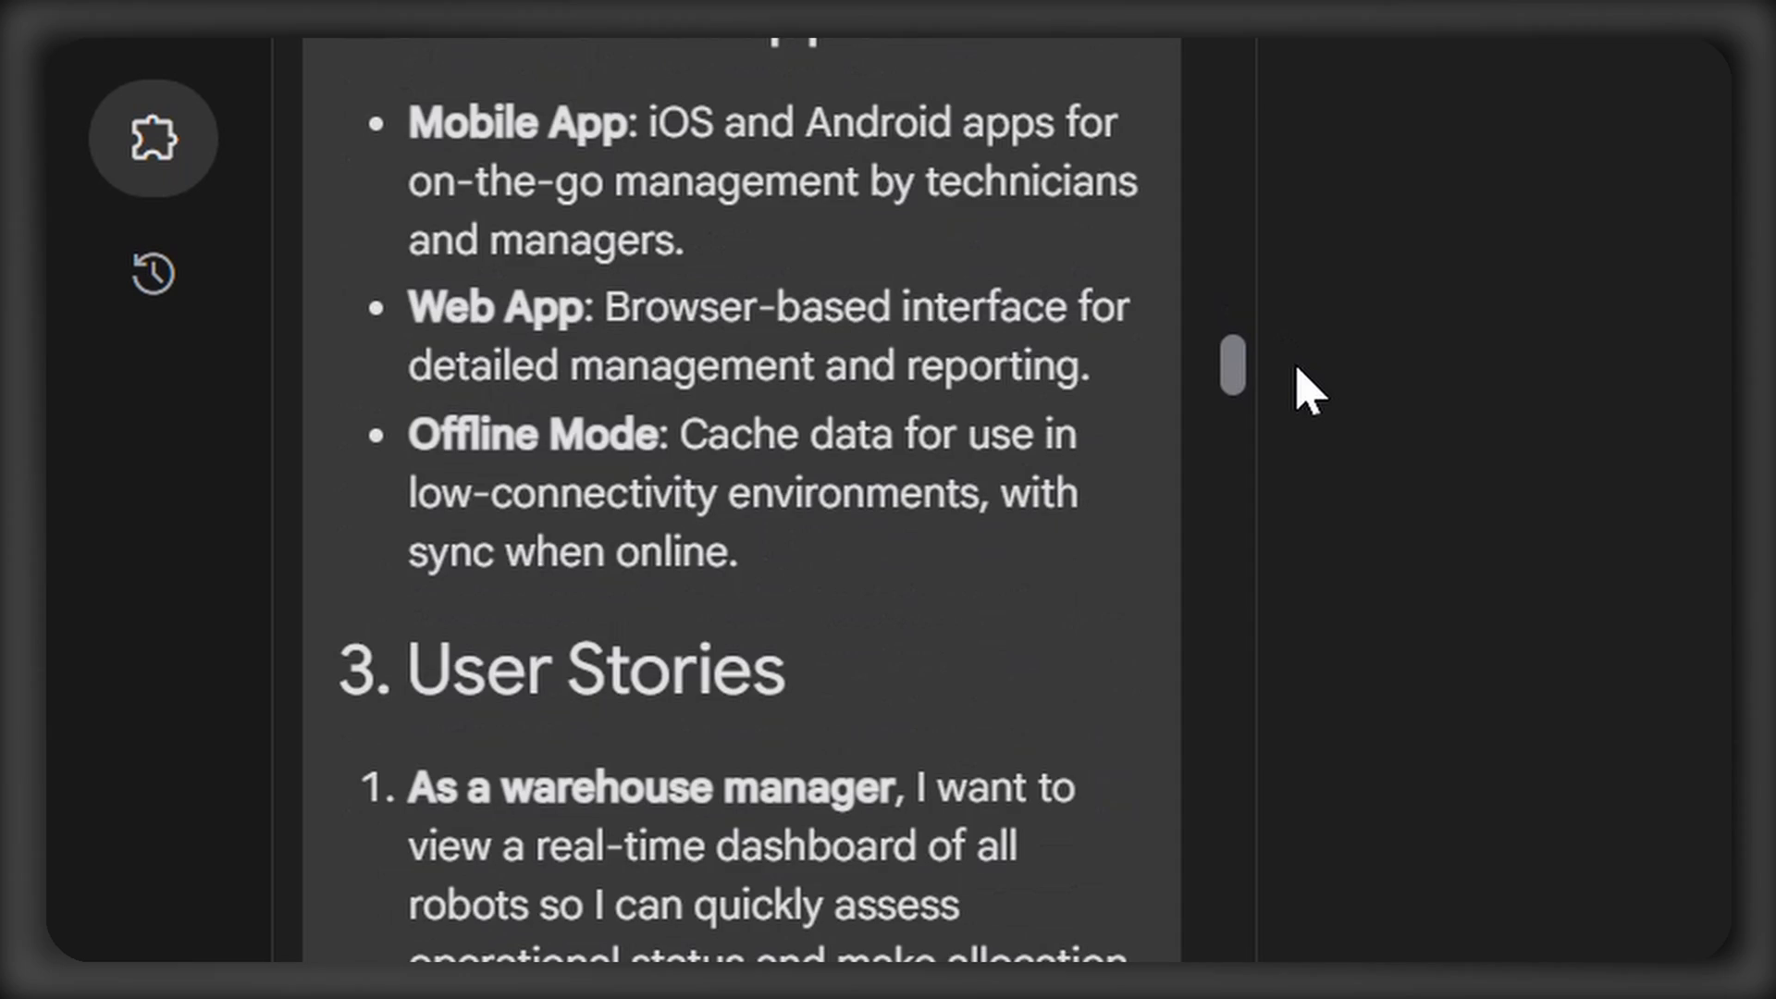
{"action": "scroll", "scroll_direction": "down", "scroll_amount": 3}
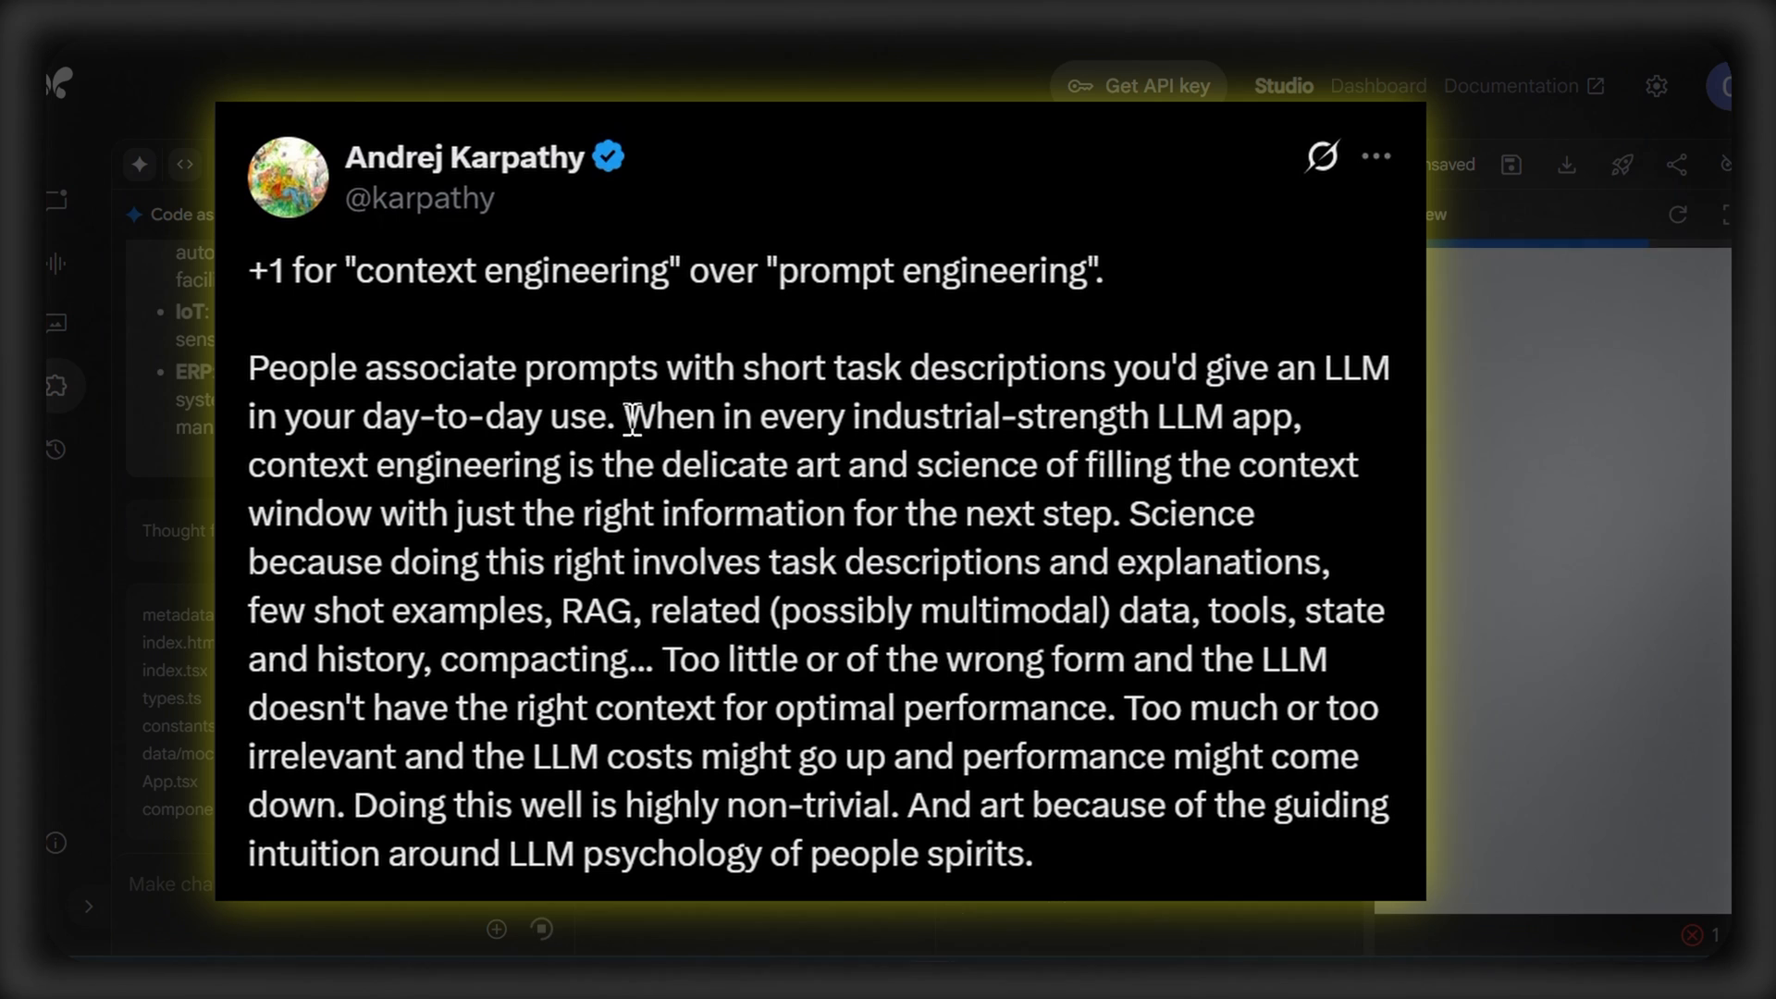
{"action": "mouse_move", "coordinate": [246, 492]}
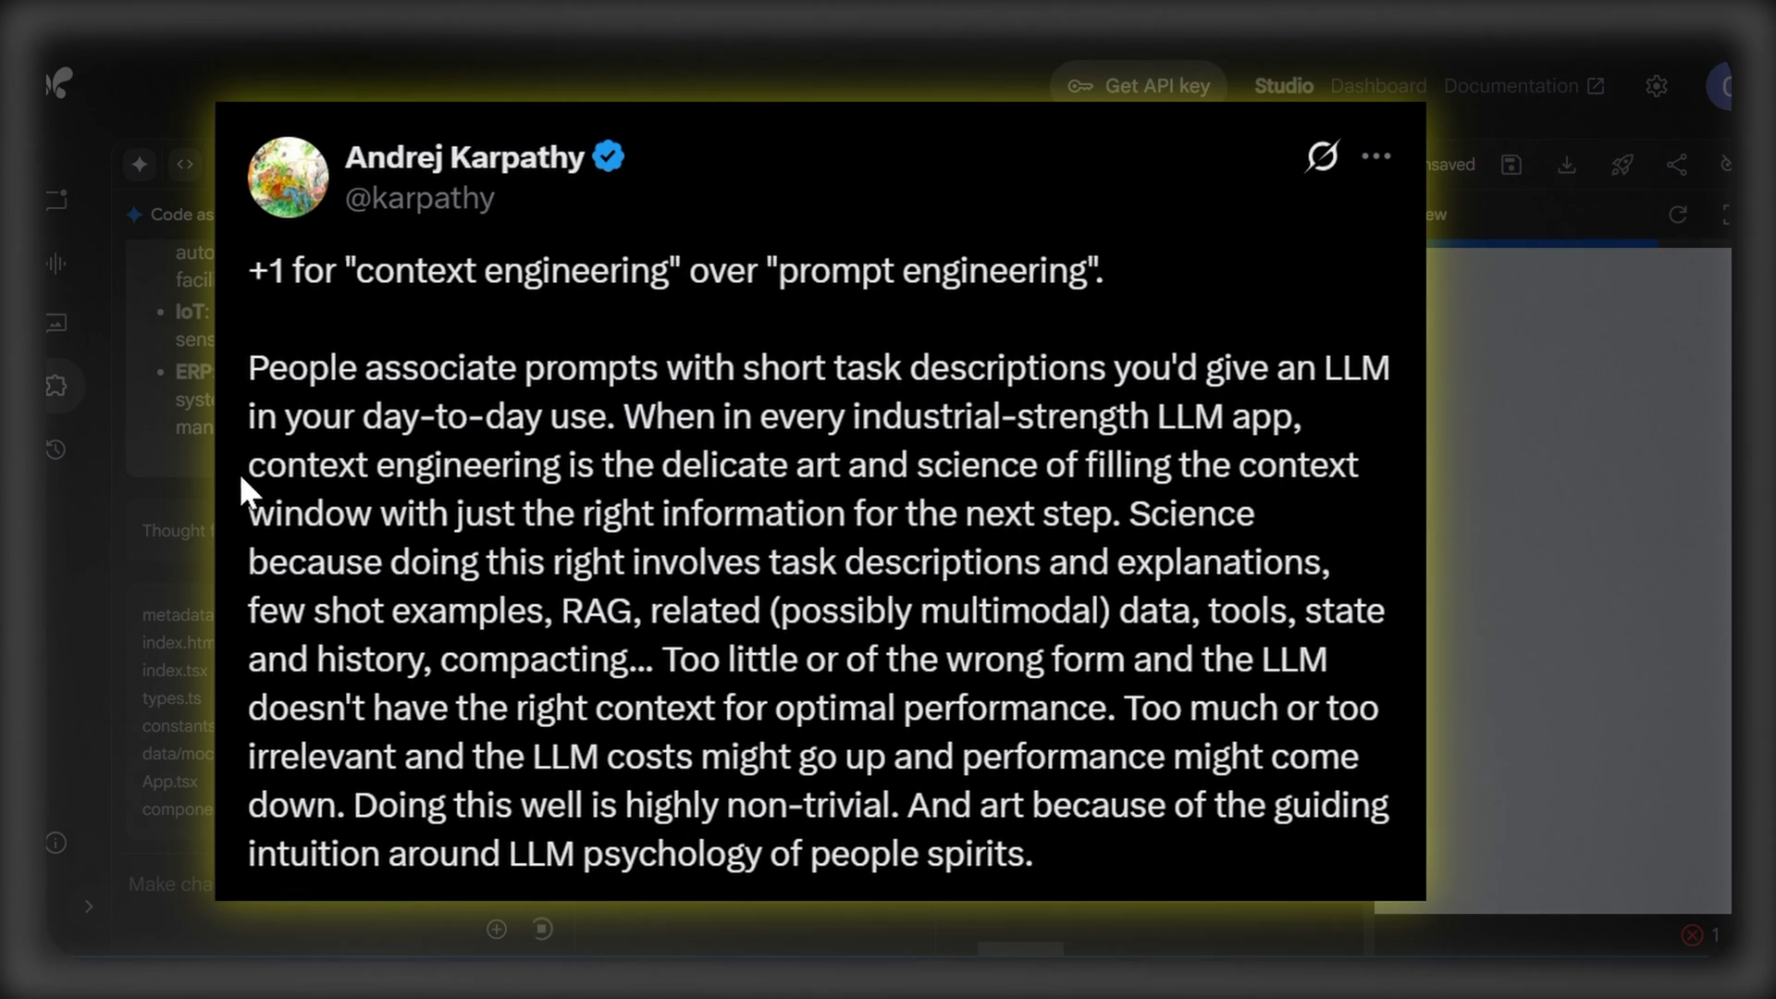
{"action": "mouse_move", "coordinate": [1385, 485]}
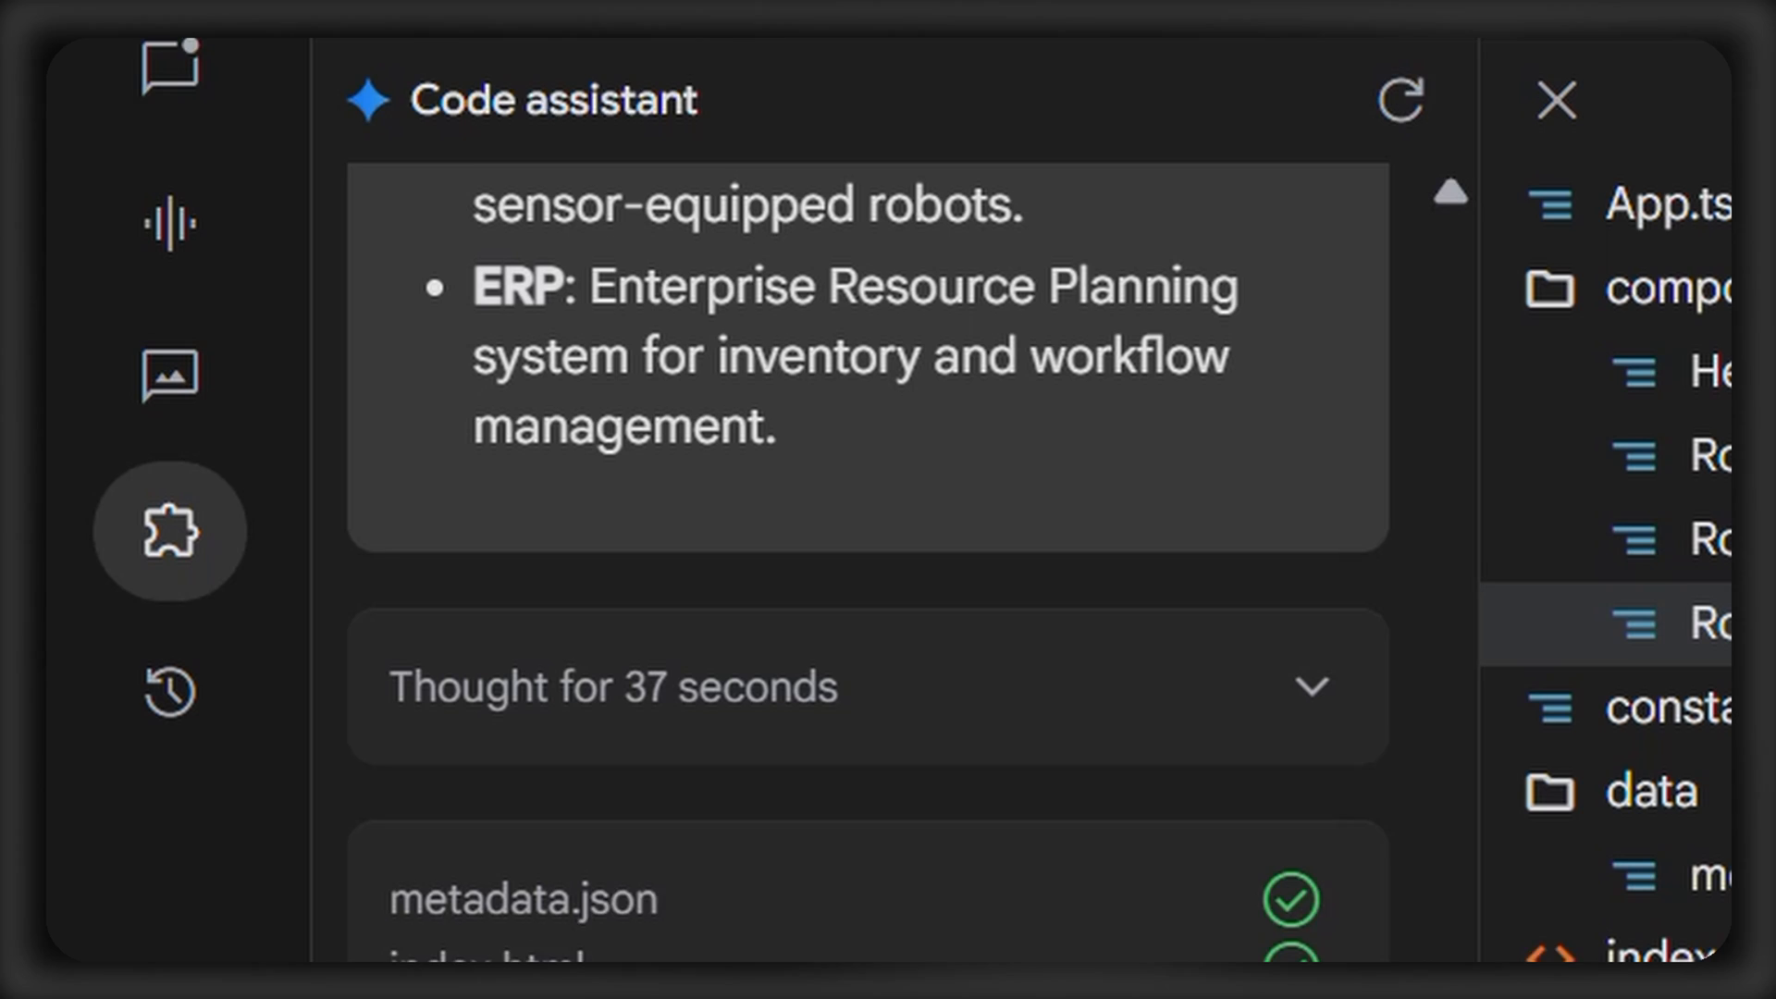
Step: Scroll the finished file list to the Robot Inventory dashboard preview with robot counts
{"action": "scroll", "scroll_direction": "down", "scroll_amount": 3}
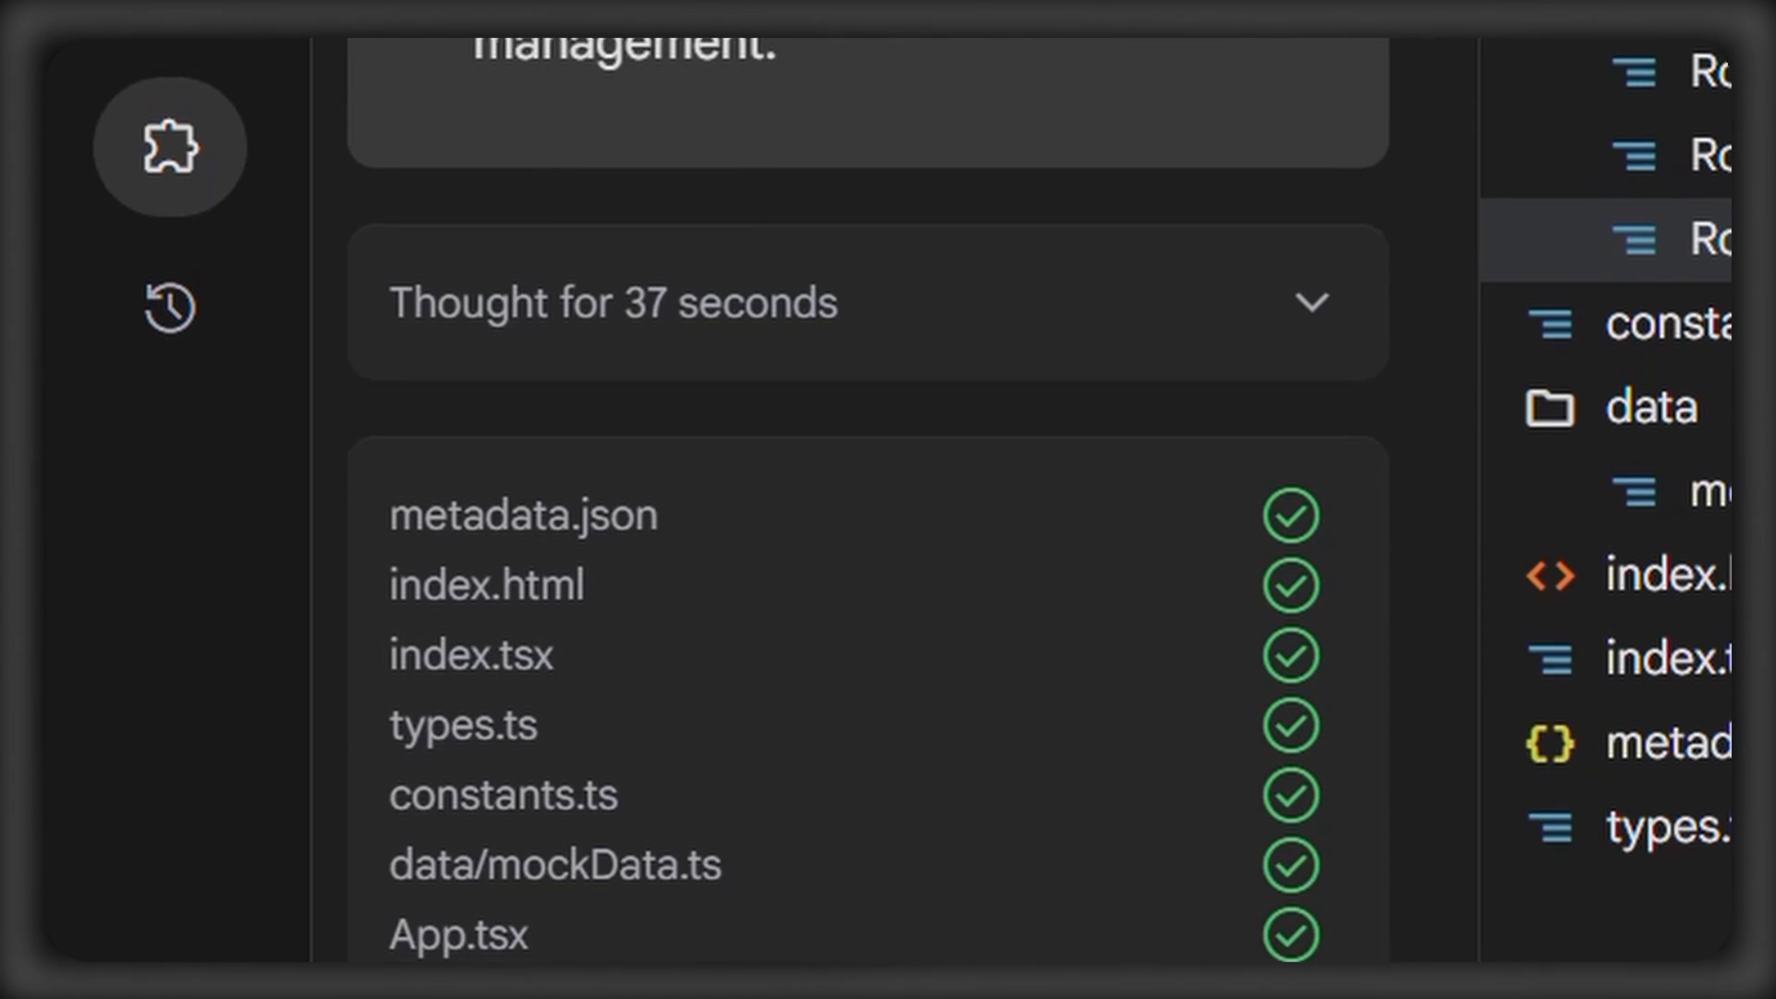
{"action": "scroll", "scroll_direction": "down", "scroll_amount": 3}
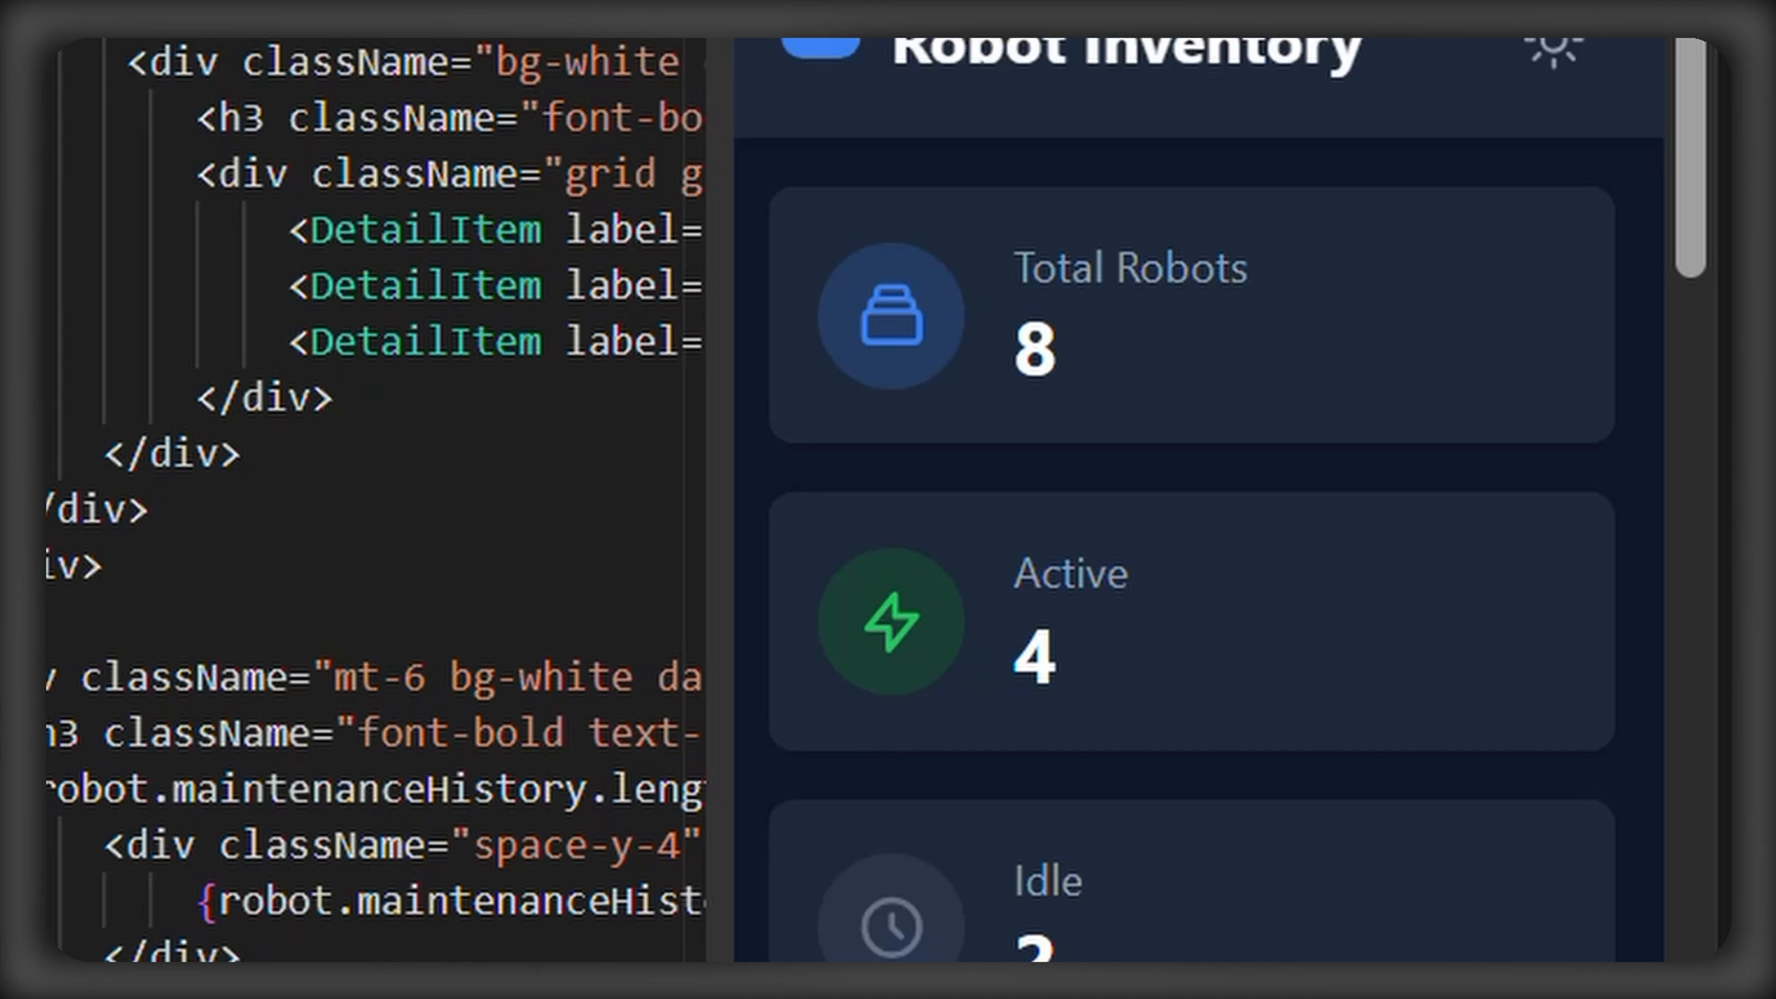
{"action": "scroll", "scroll_direction": "down", "scroll_amount": 3}
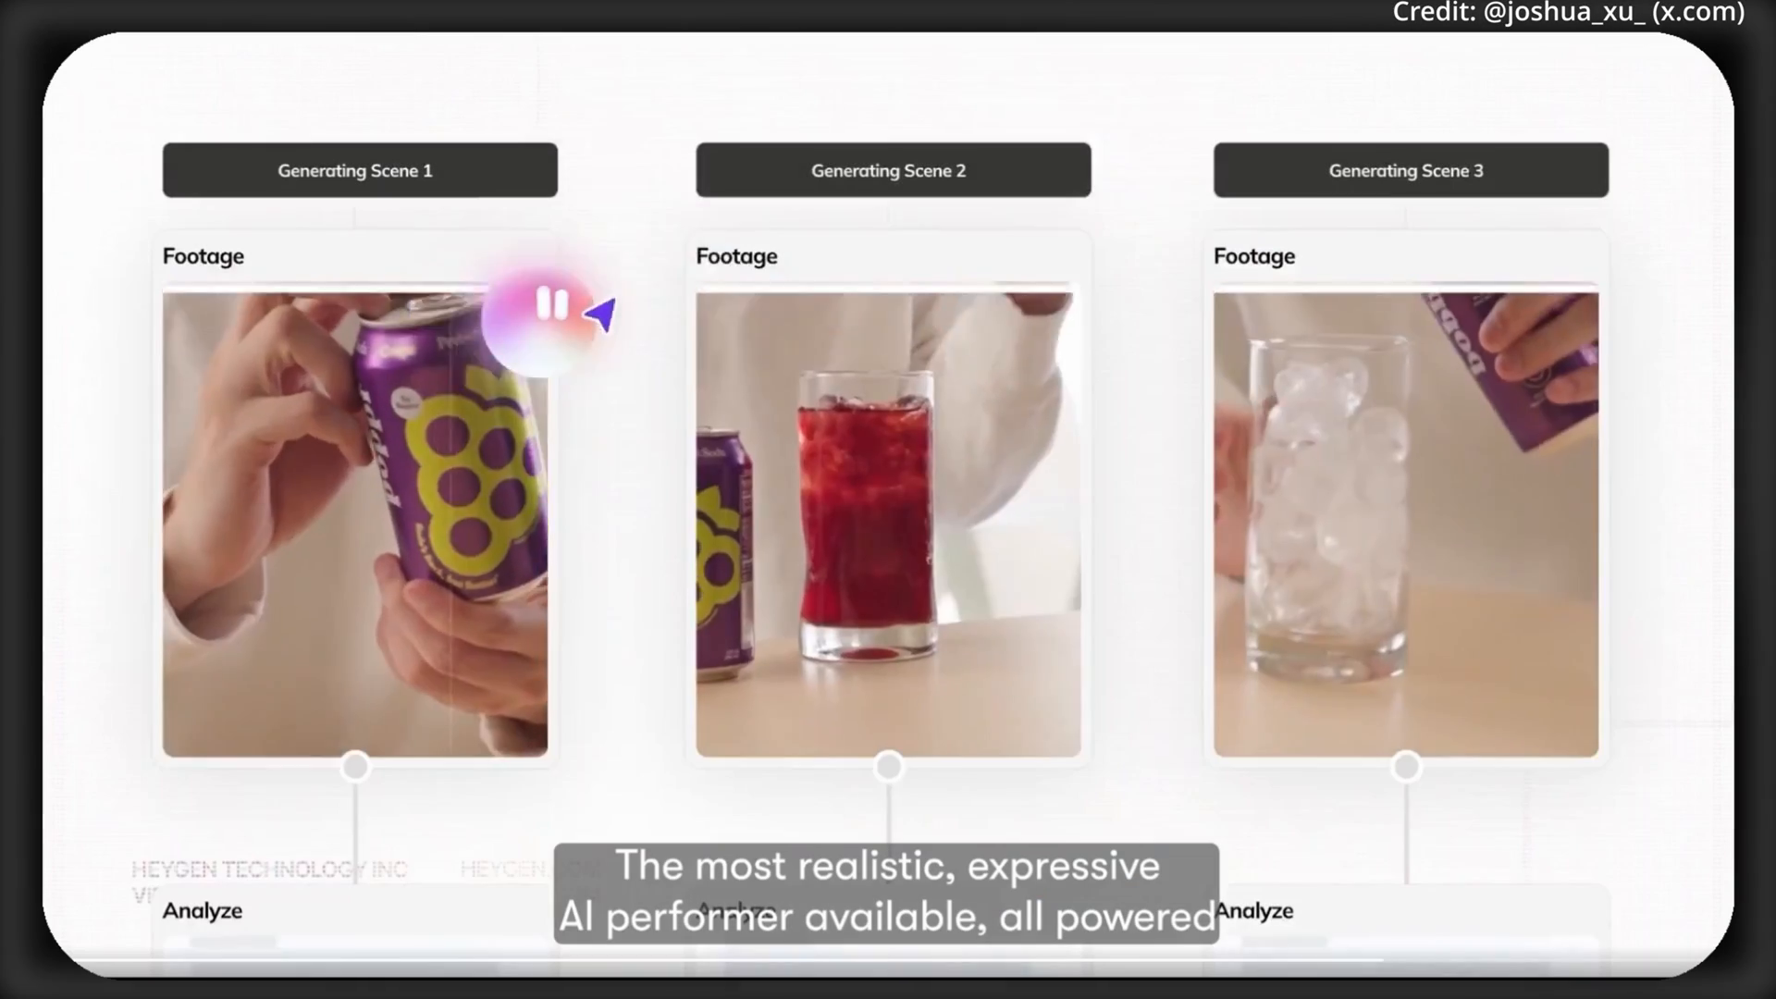
Step: View HeyGen rendering three footage scenes for the grape soda product video
{"action": "scroll", "scroll_direction": "down", "scroll_amount": 3}
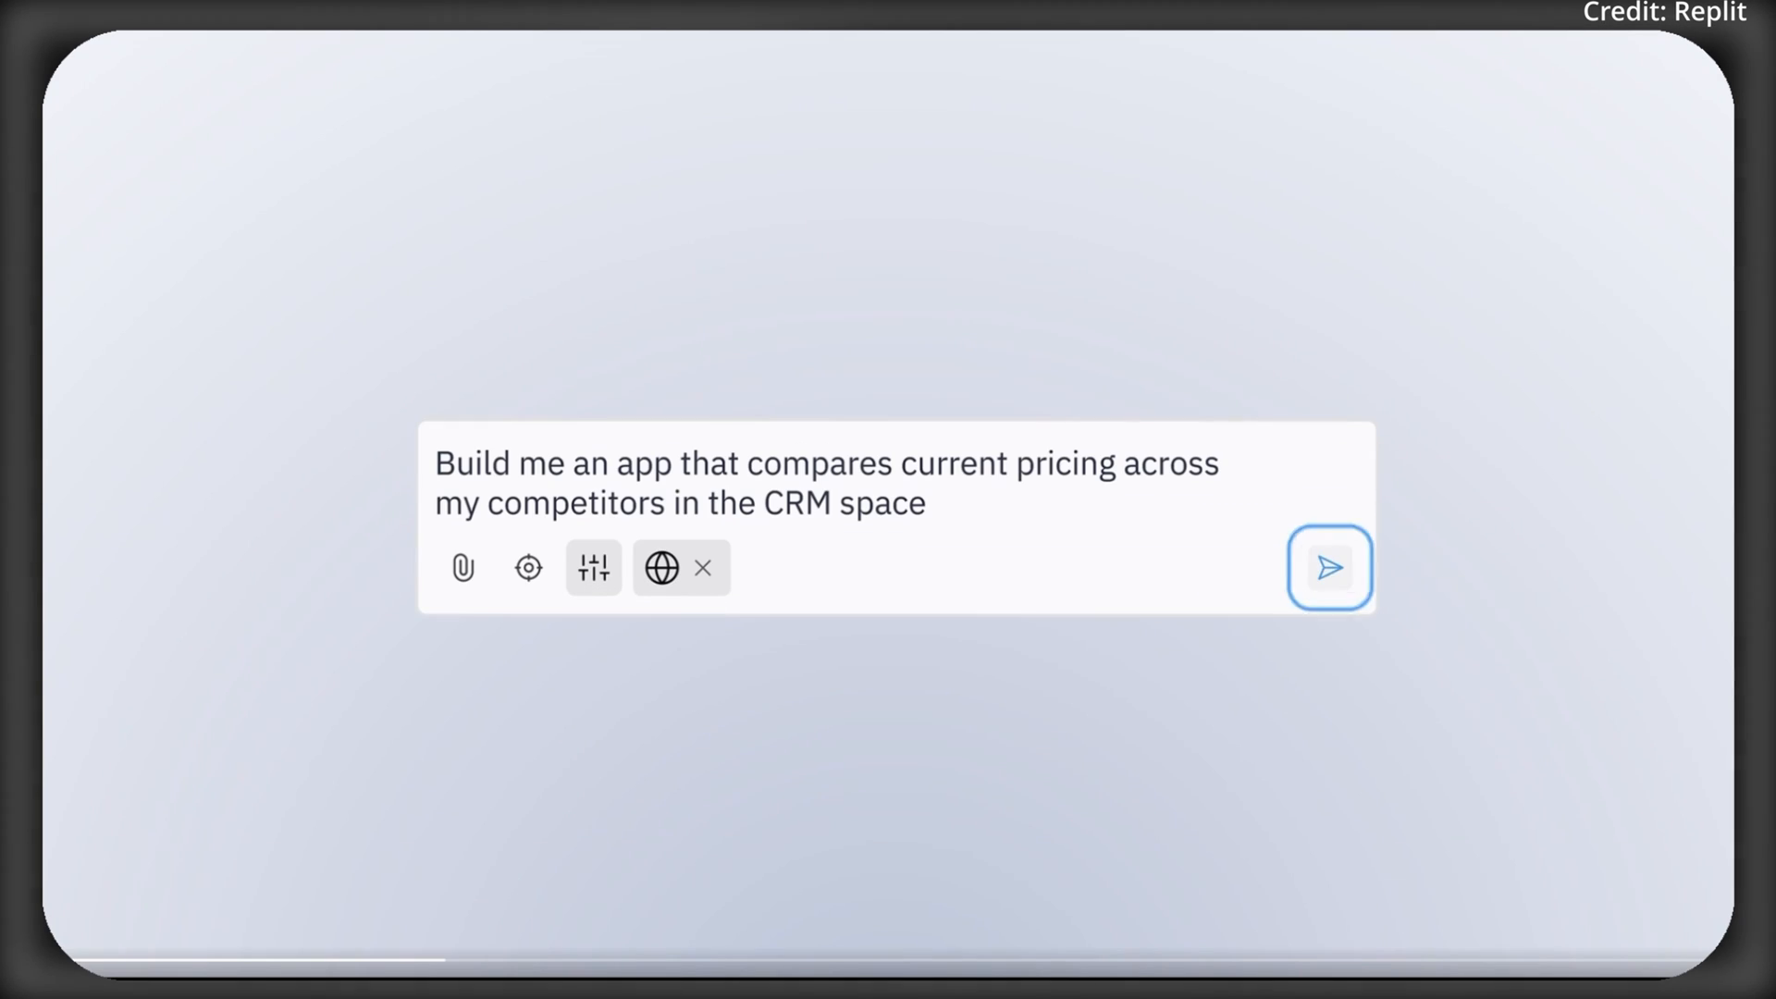
Step: Send Replit Agent the CRM competitor pricing app request, then the speed-up request
{"action": "left_click", "coordinate": [1329, 568]}
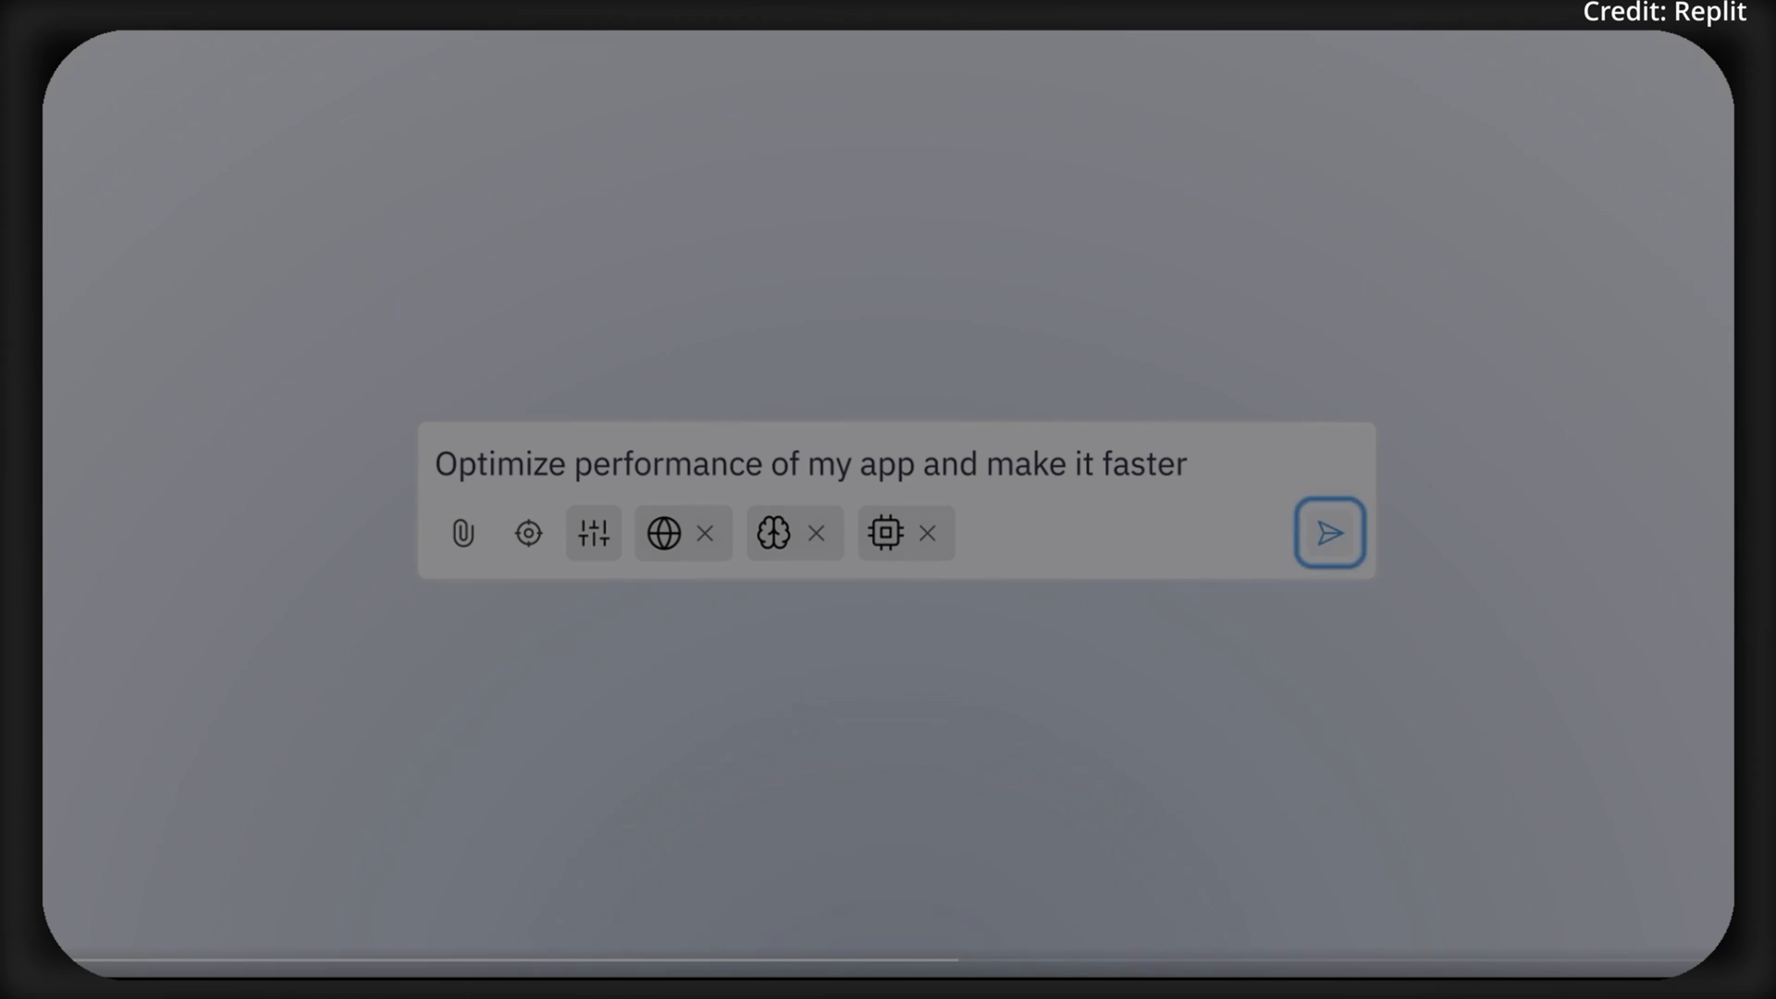
{"action": "left_click", "coordinate": [1330, 533]}
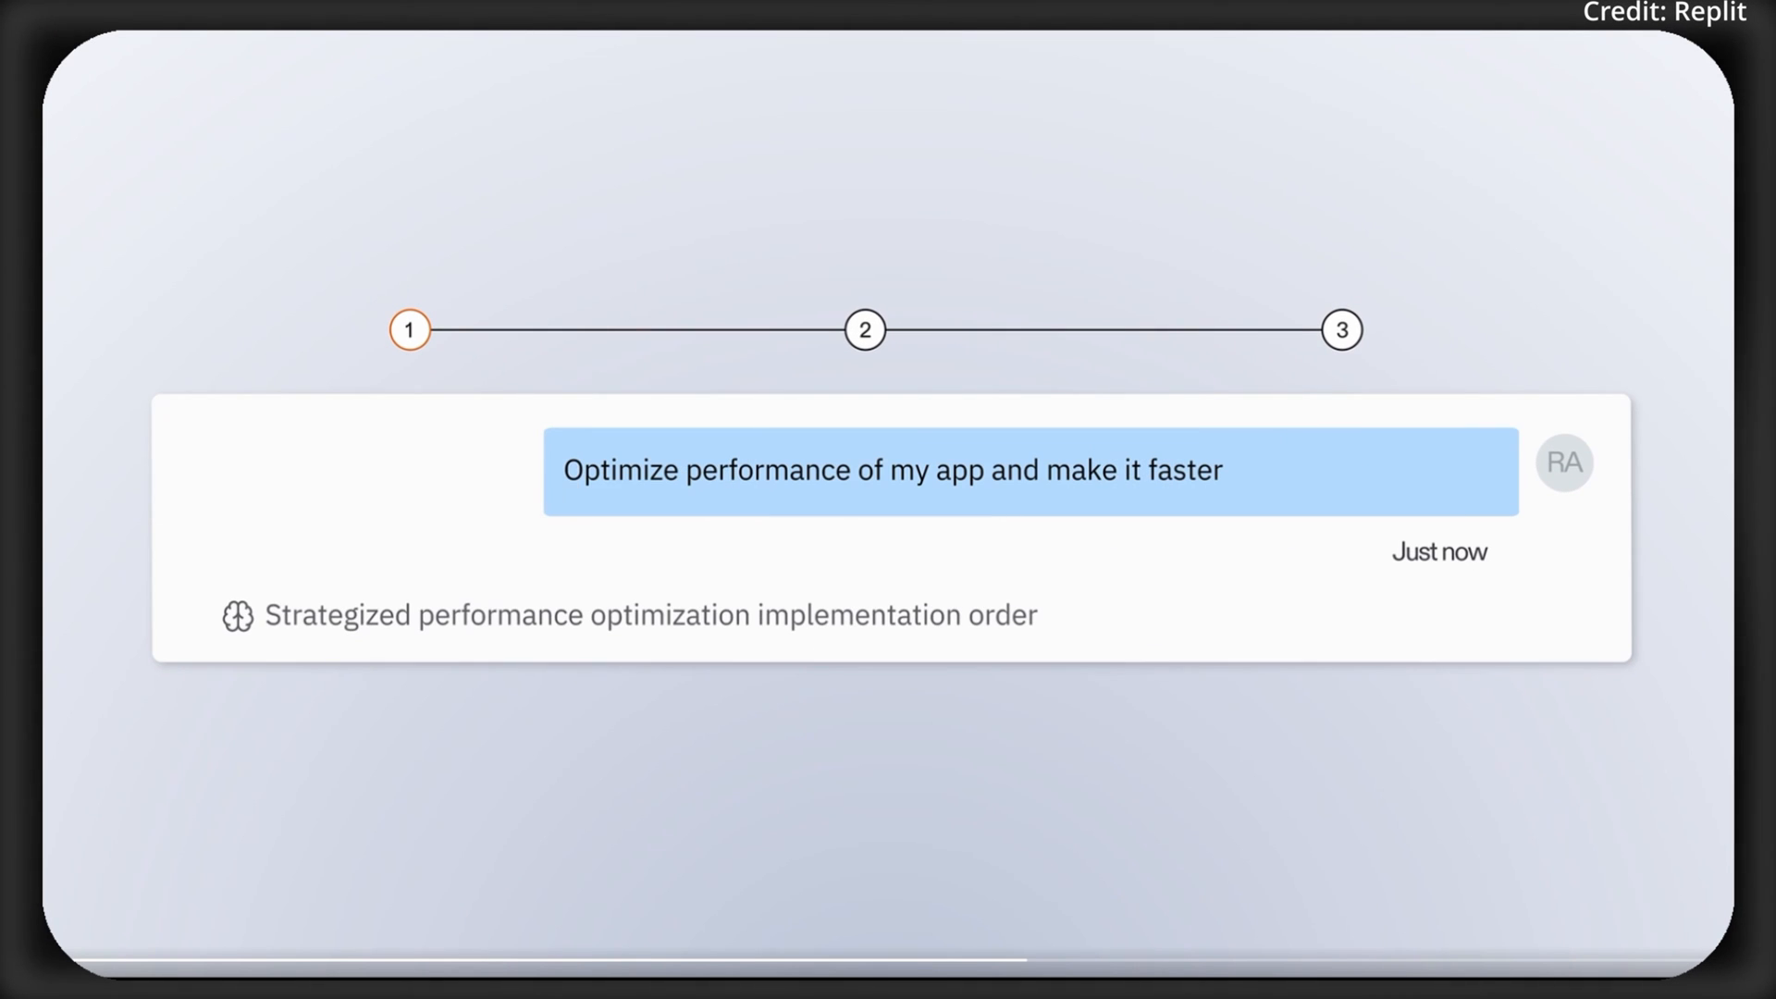